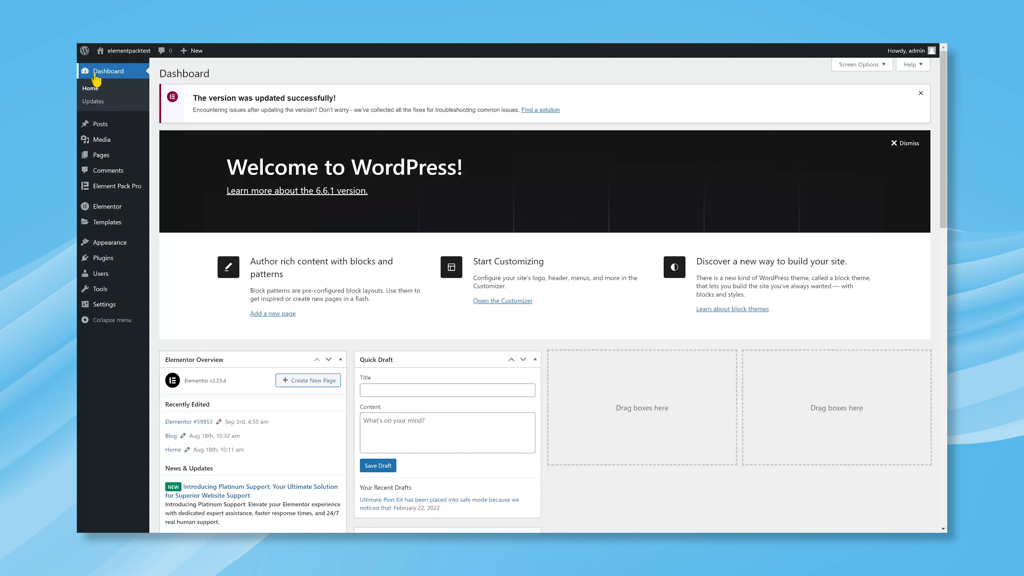
mouse_move(116, 171)
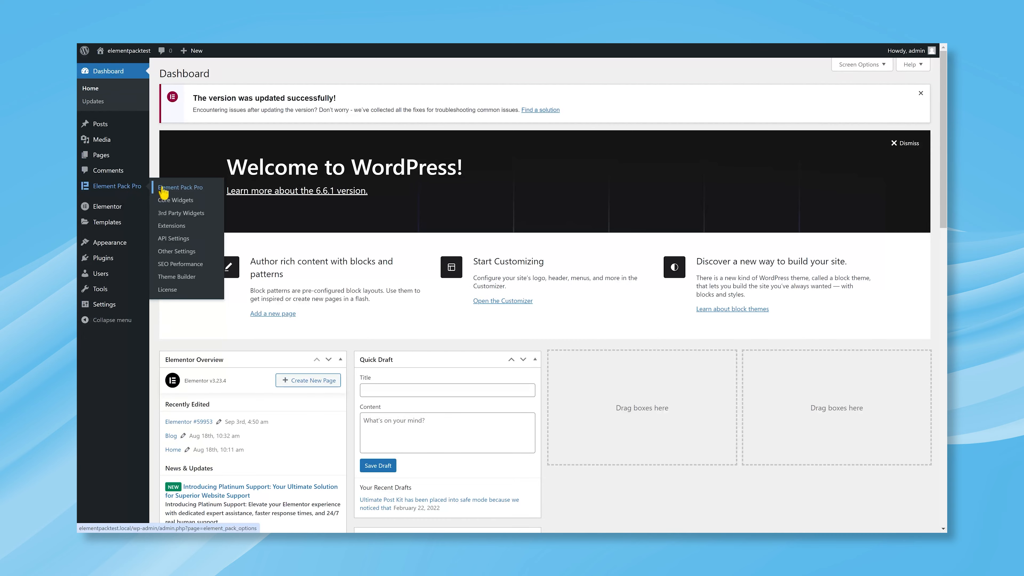
Filter Element Pack Pro's 3rd Party Widgets list by the search term 'tab'.
click(181, 187)
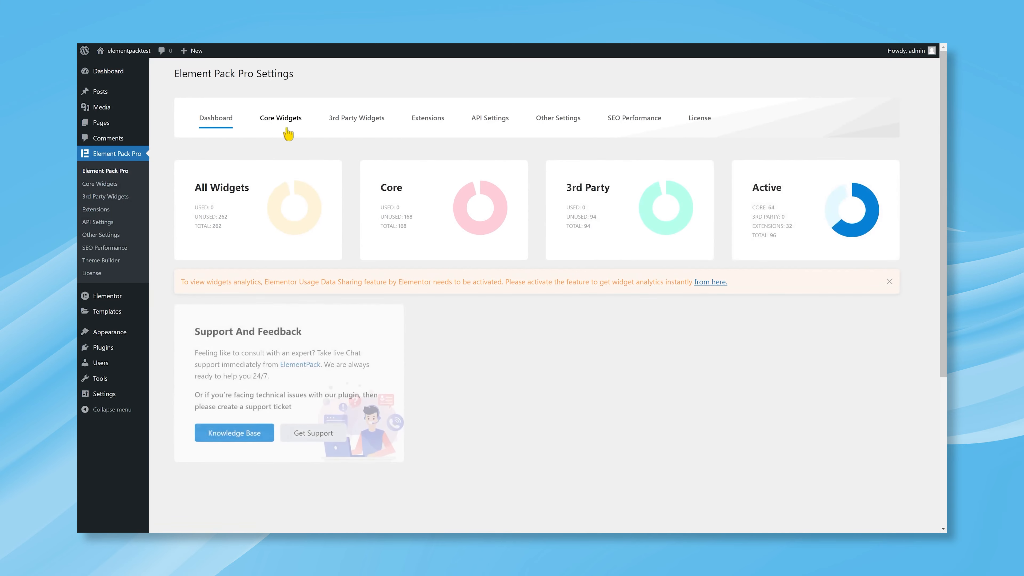
click(356, 118)
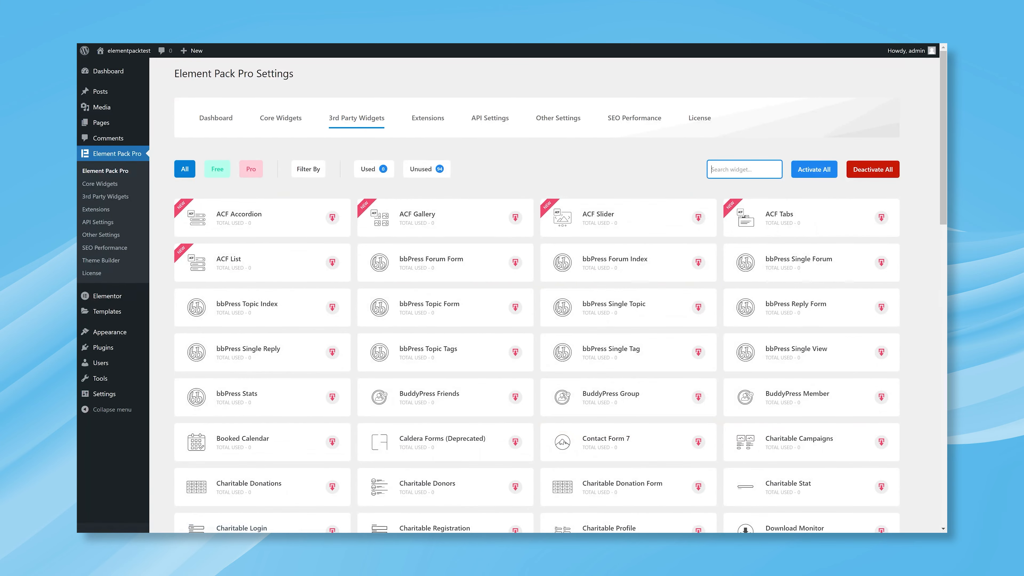
text(tab)
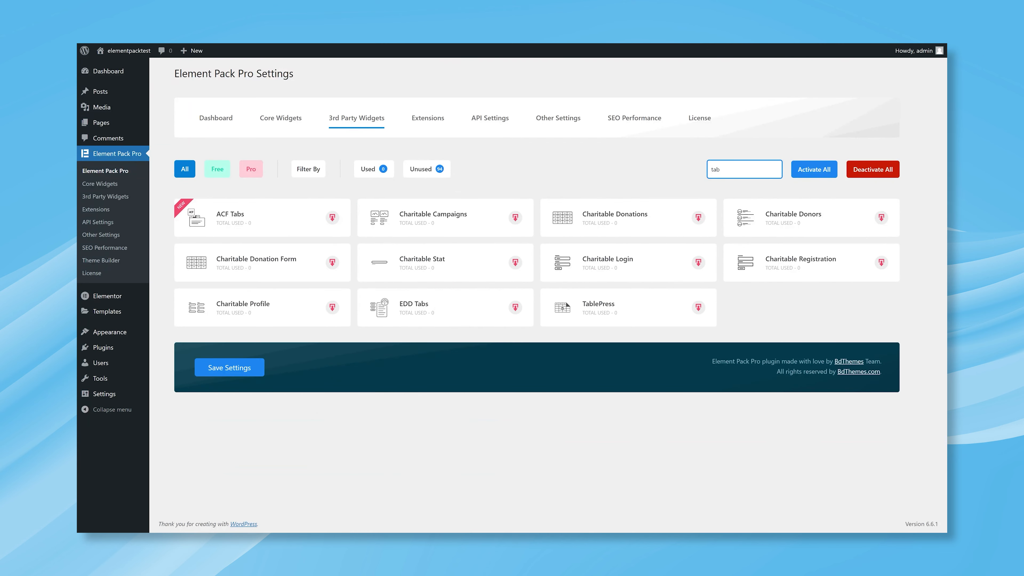
mouse_move(699, 313)
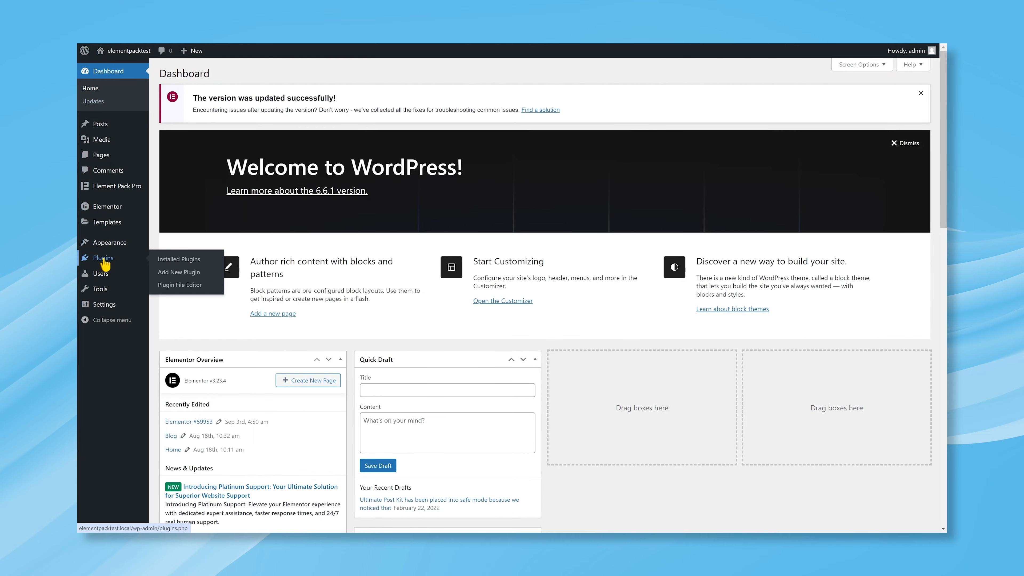
Activate TablePress from the Installed Plugins list.
click(177, 258)
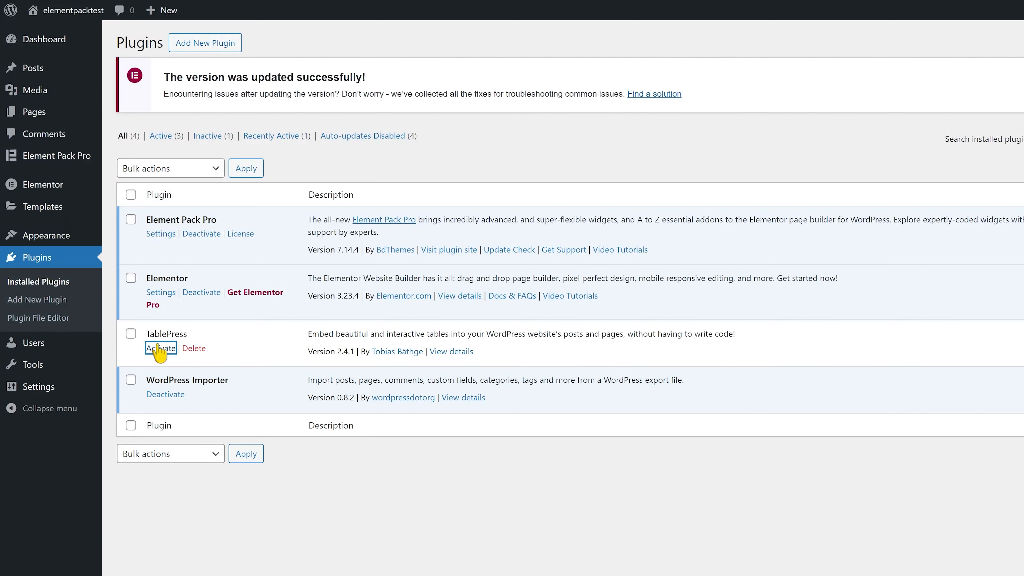
click(160, 348)
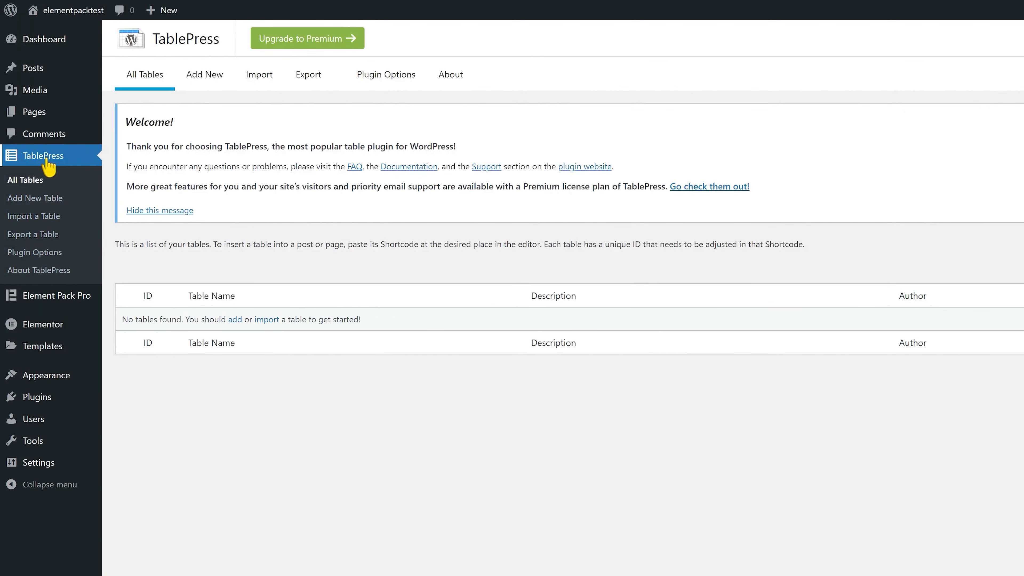
mouse_move(205, 73)
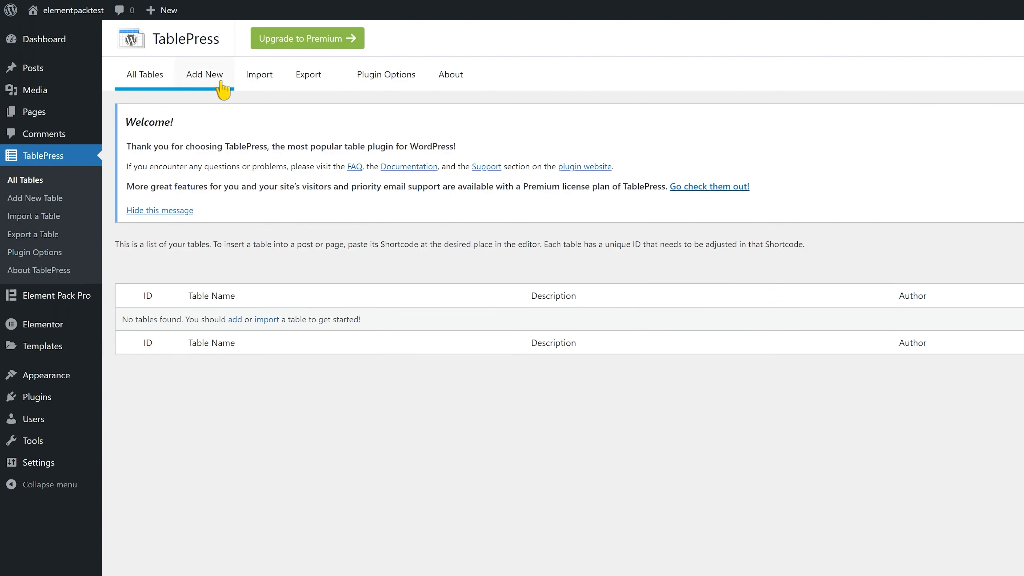
Add a table named 'Bdthemes', described 'Element Pack pro third party widgets', with 8 rows and 5 columns.
click(204, 73)
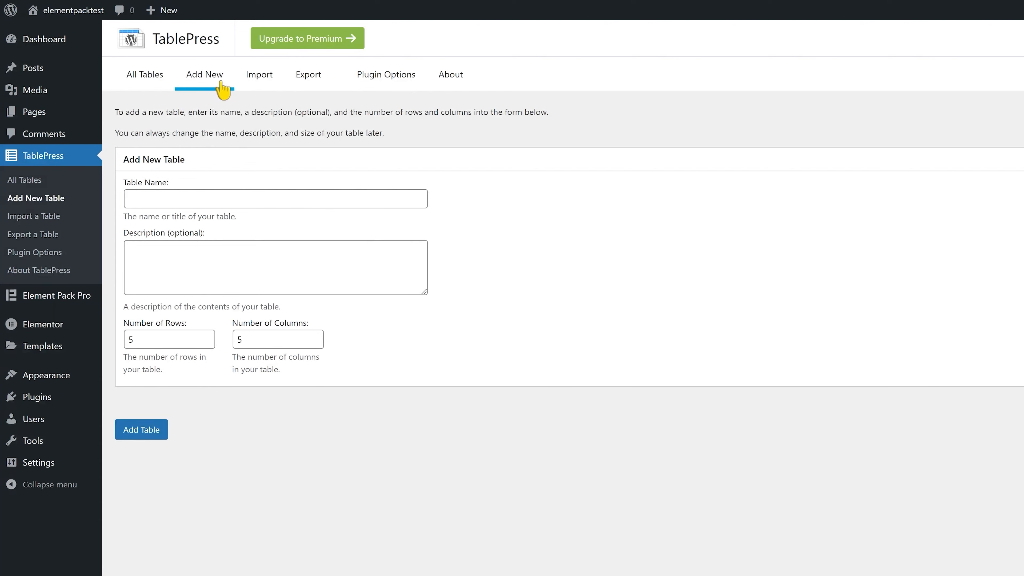
click(275, 199)
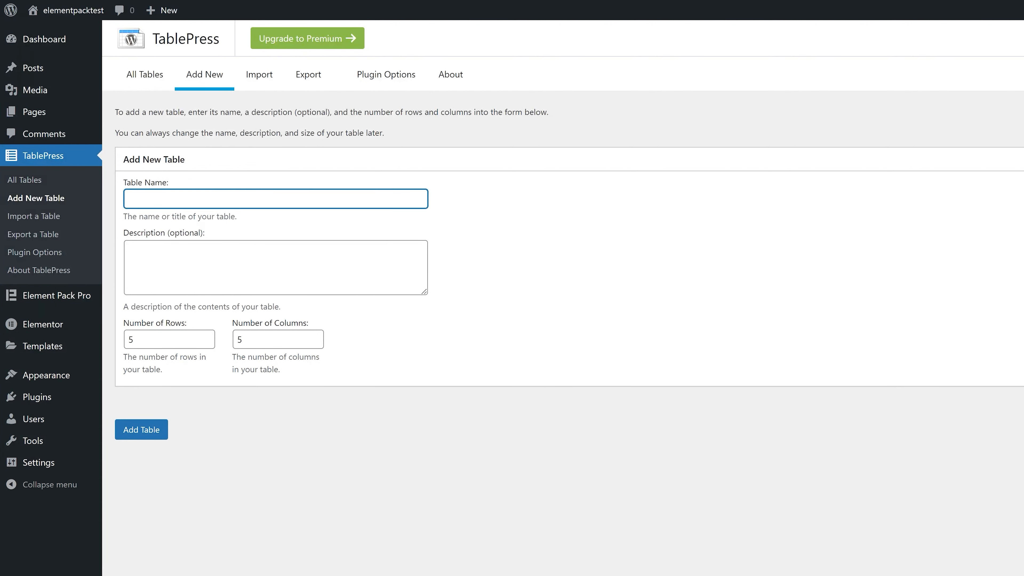
text(Bdthemes)
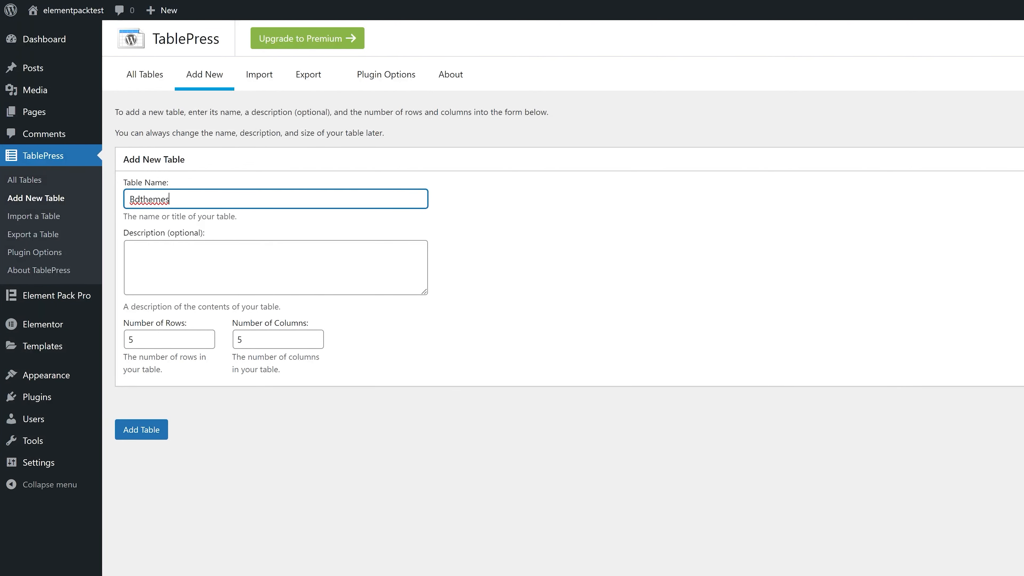
text(Element Pack pro th)
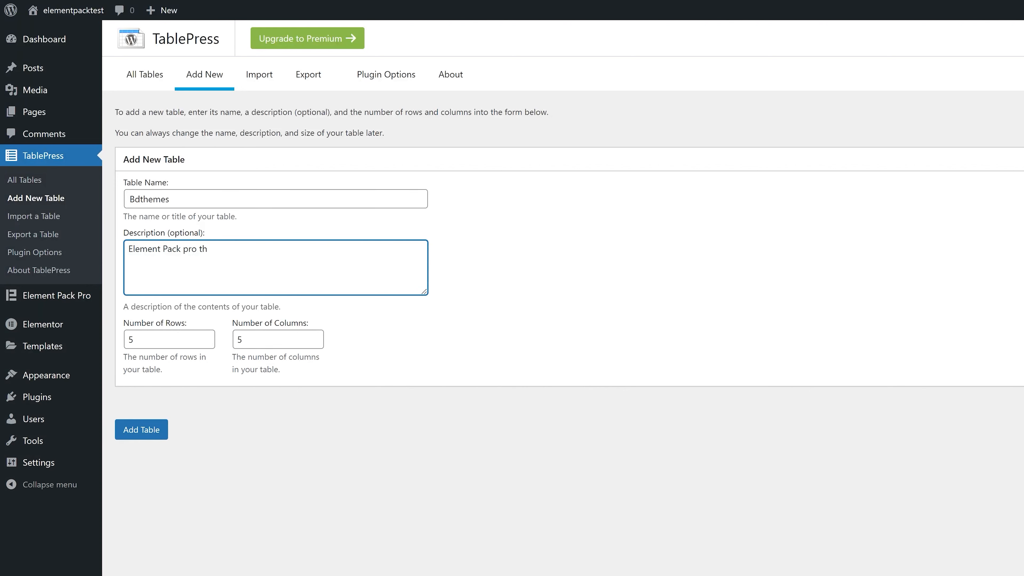
text(ird party widgets)
click(169, 339)
text(8)
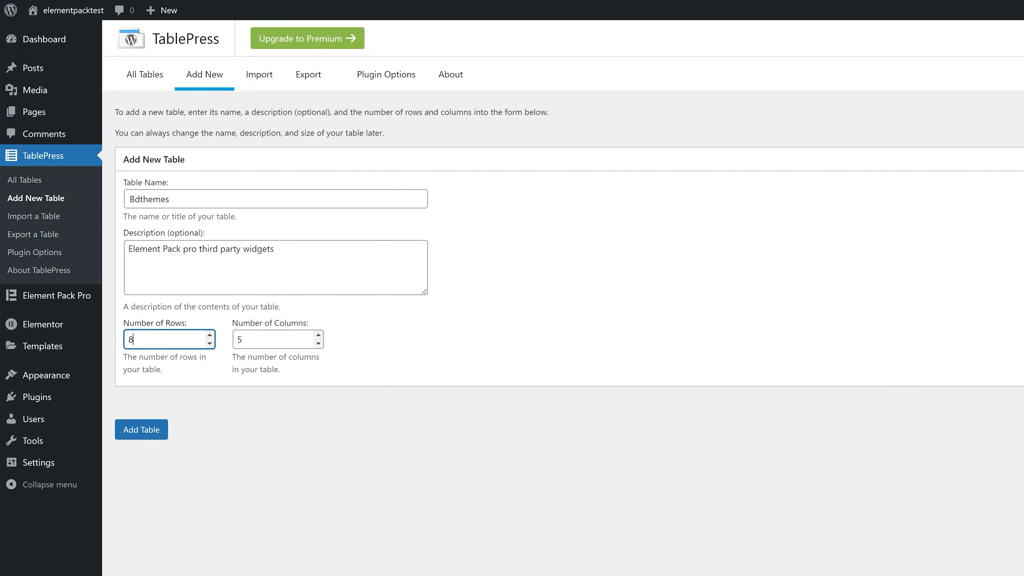
click(141, 430)
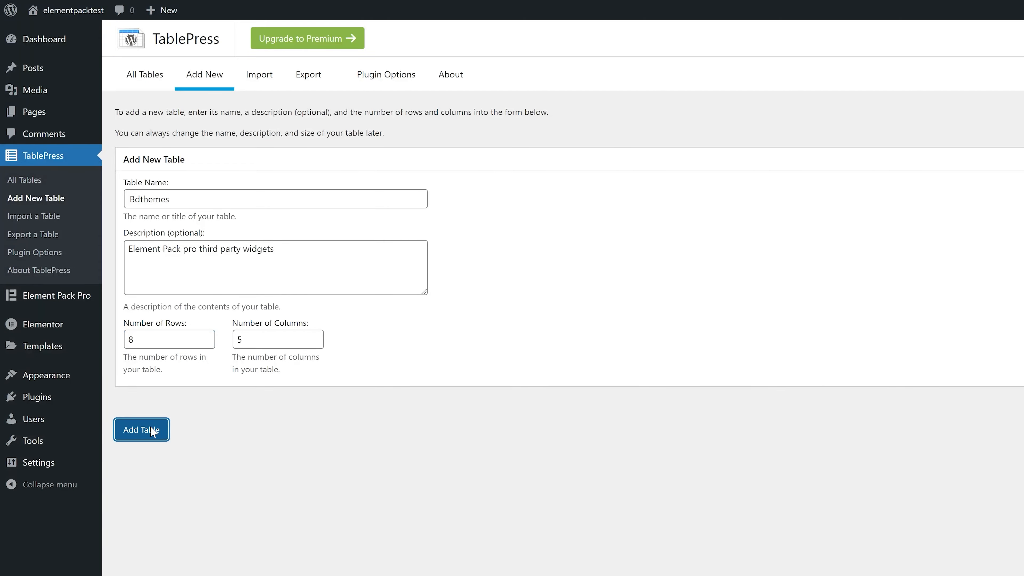
click(141, 430)
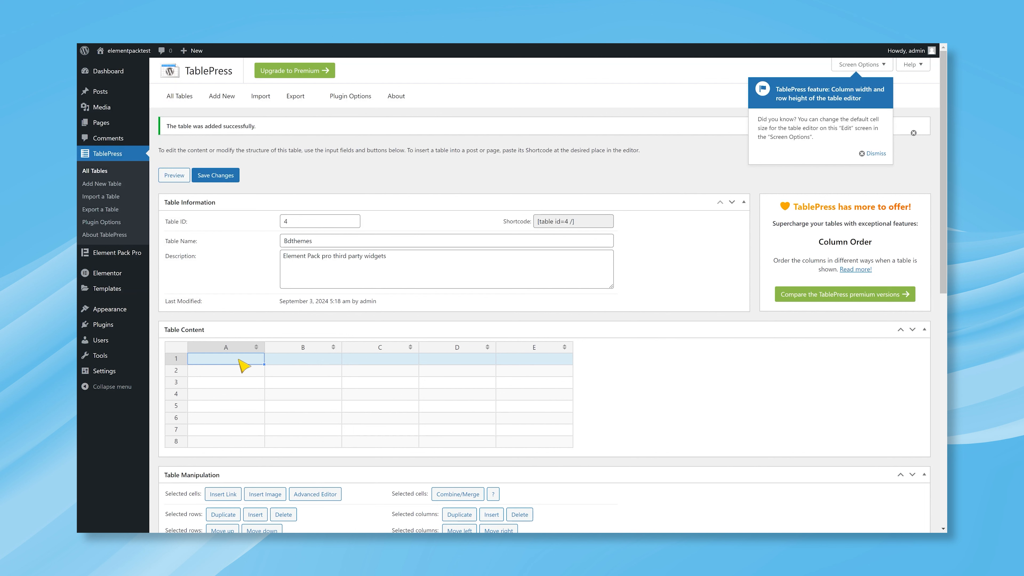
Enter headers Employee's ID through Salary and the row EMP 001, John Smith, 160, 22, $5000.
text(Employee's ID)
click(303, 359)
text(Name)
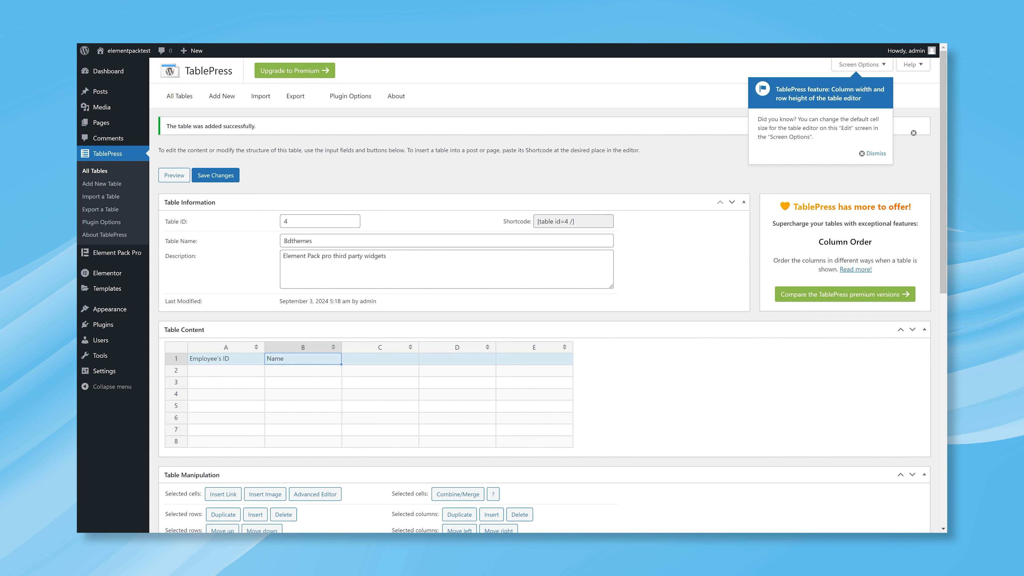
text(Hours)
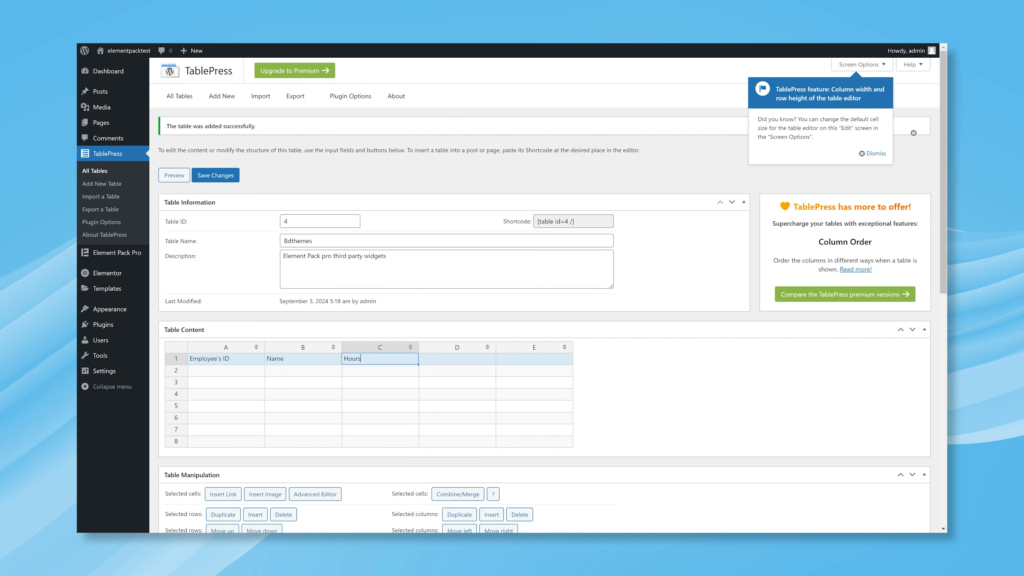
click(533, 358)
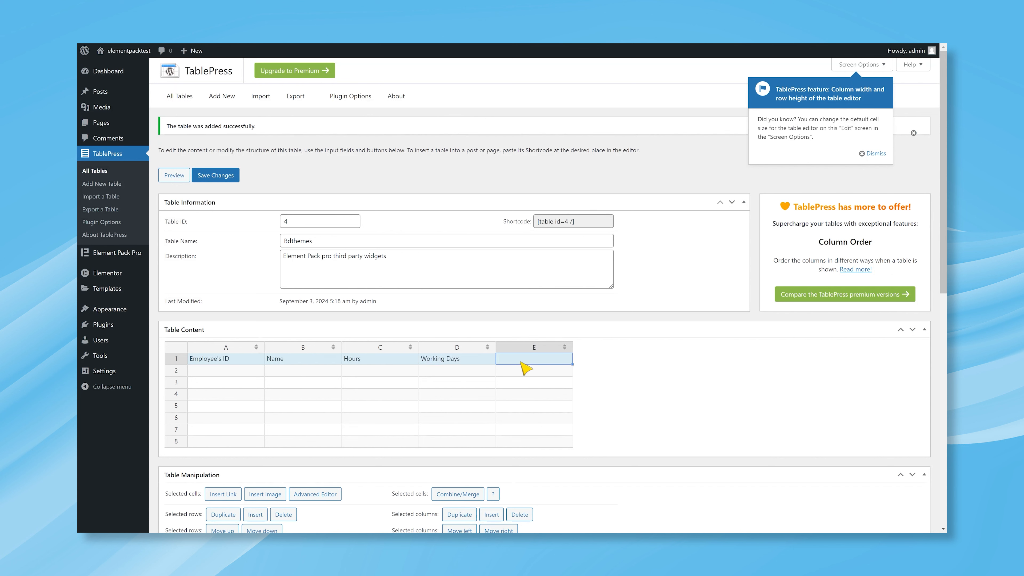
text(Salary)
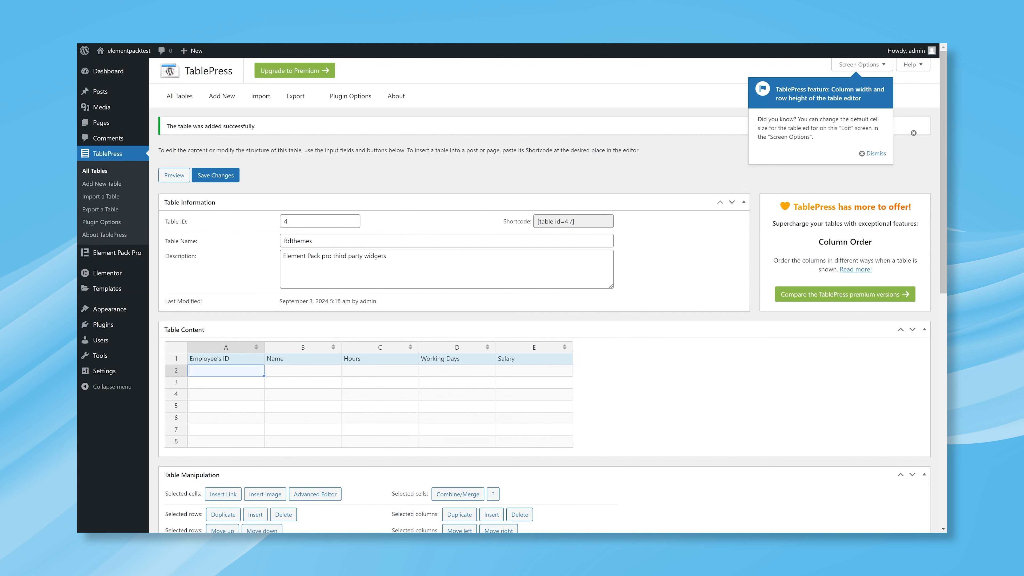
text(EMP 001)
click(534, 370)
text($5000)
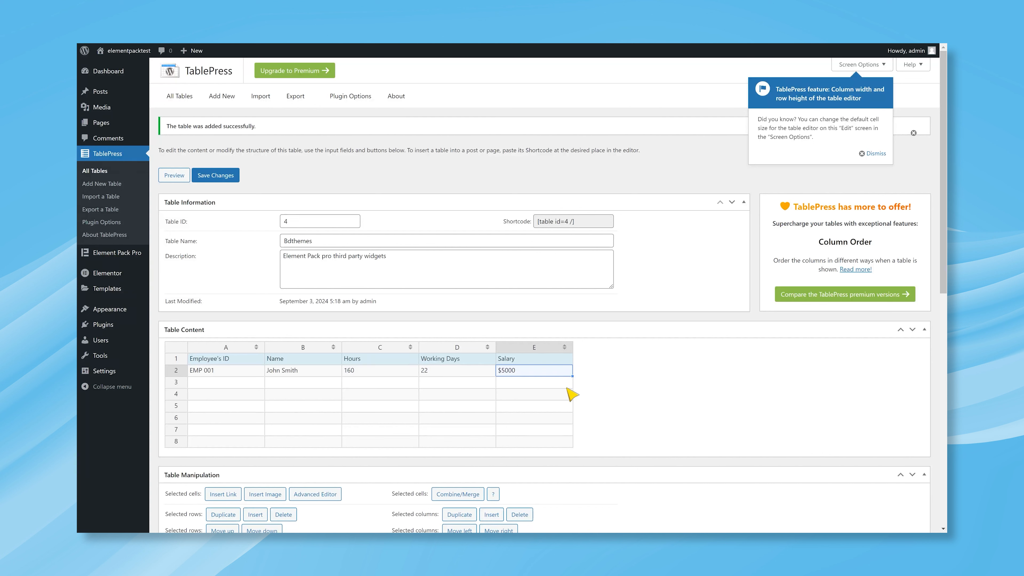
click(225, 381)
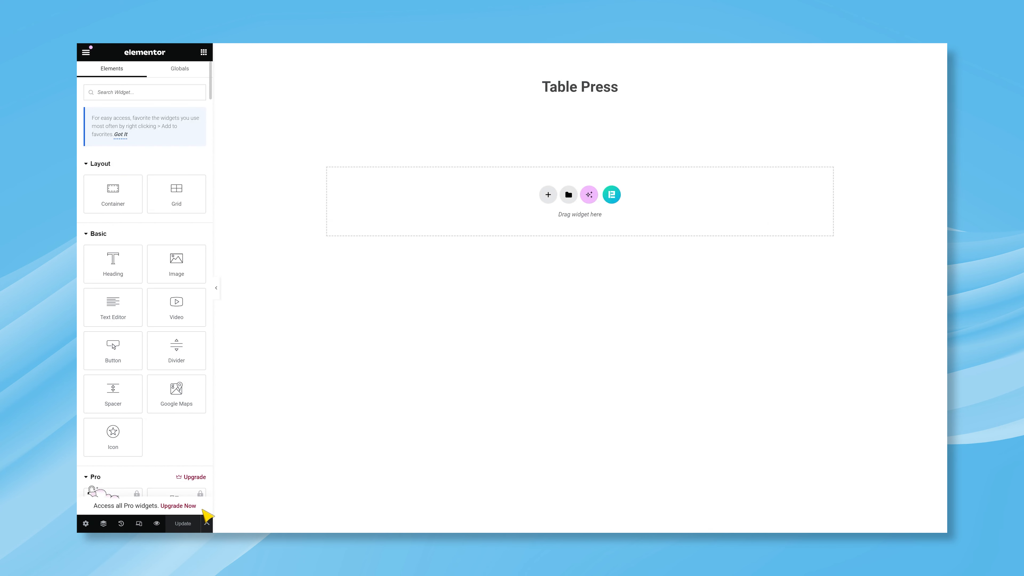
Search the Elementor widget library for 'table'.
click(207, 523)
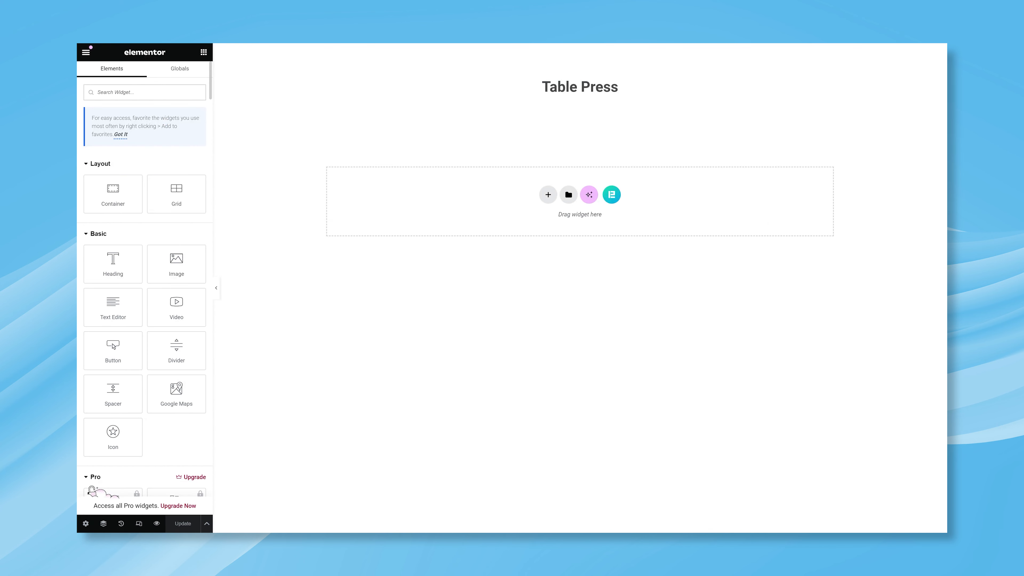
text(table)
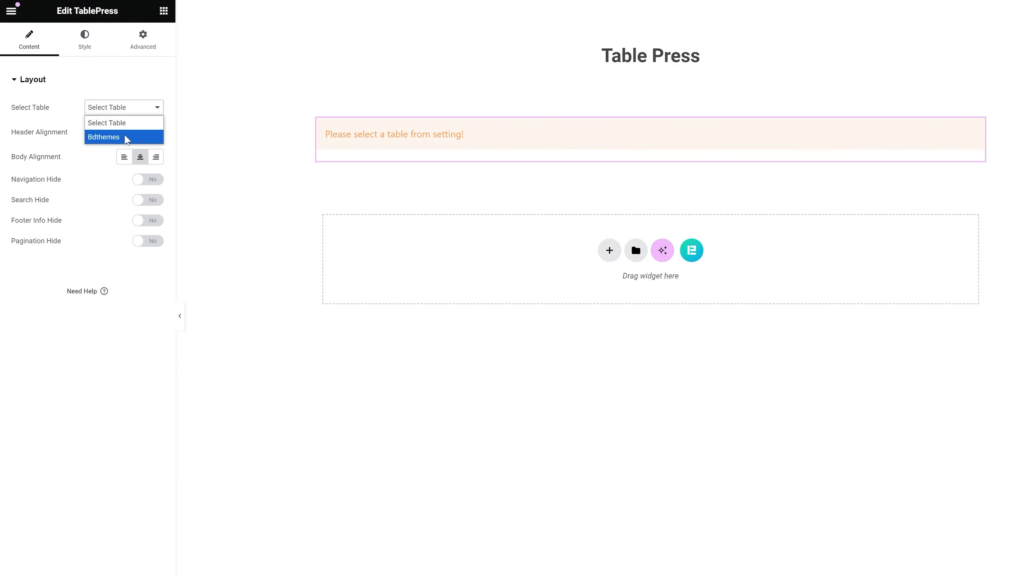
Select the Bdthemes table and leave header and body alignment centred after trying left and right.
click(103, 137)
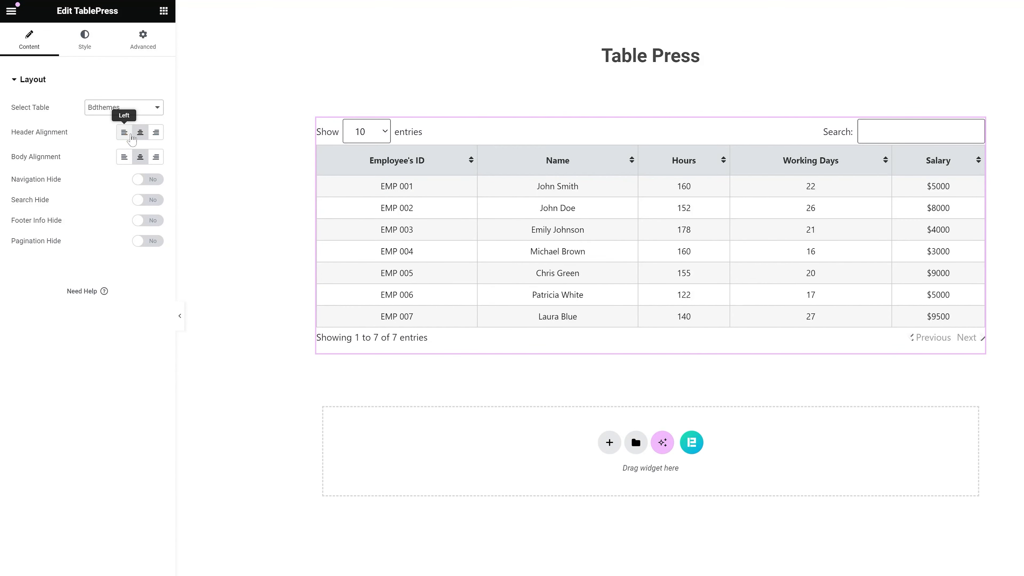
mouse_move(788, 241)
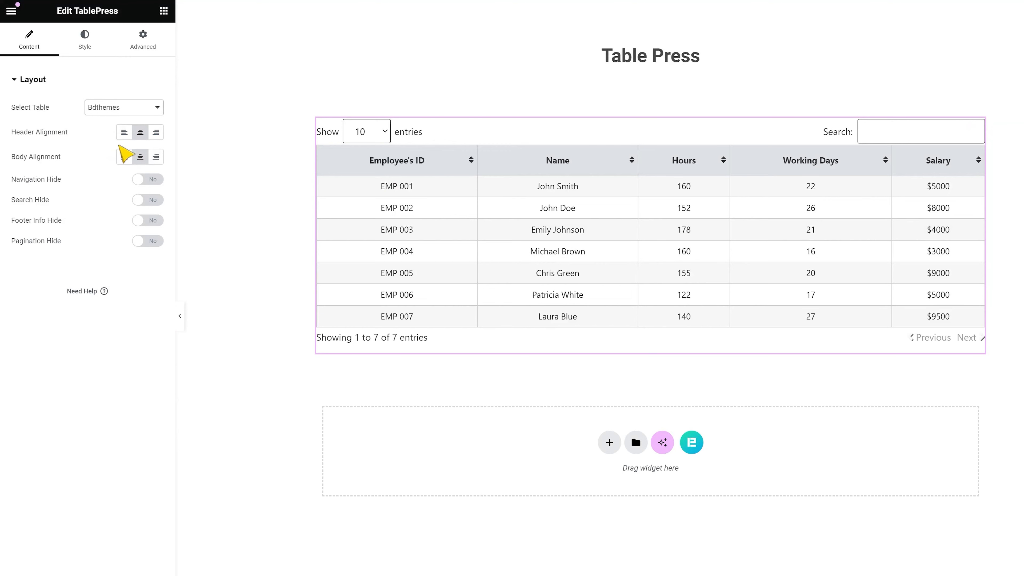
click(123, 132)
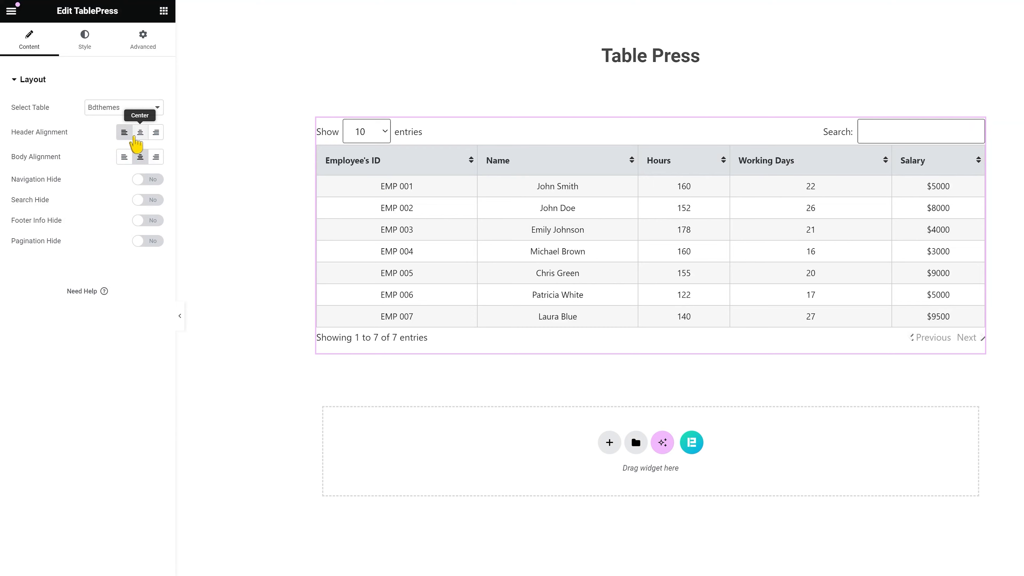
click(155, 132)
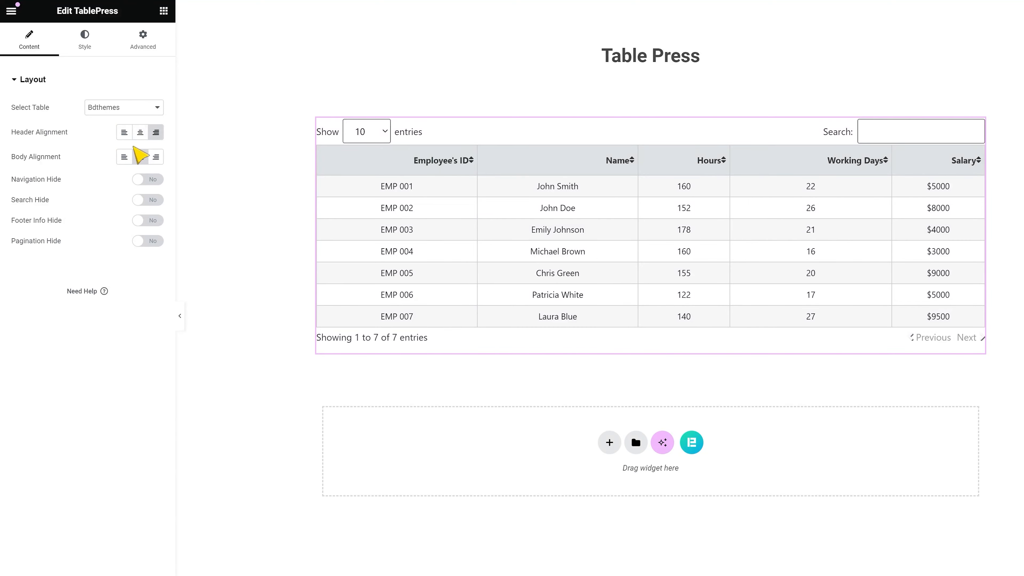
click(124, 156)
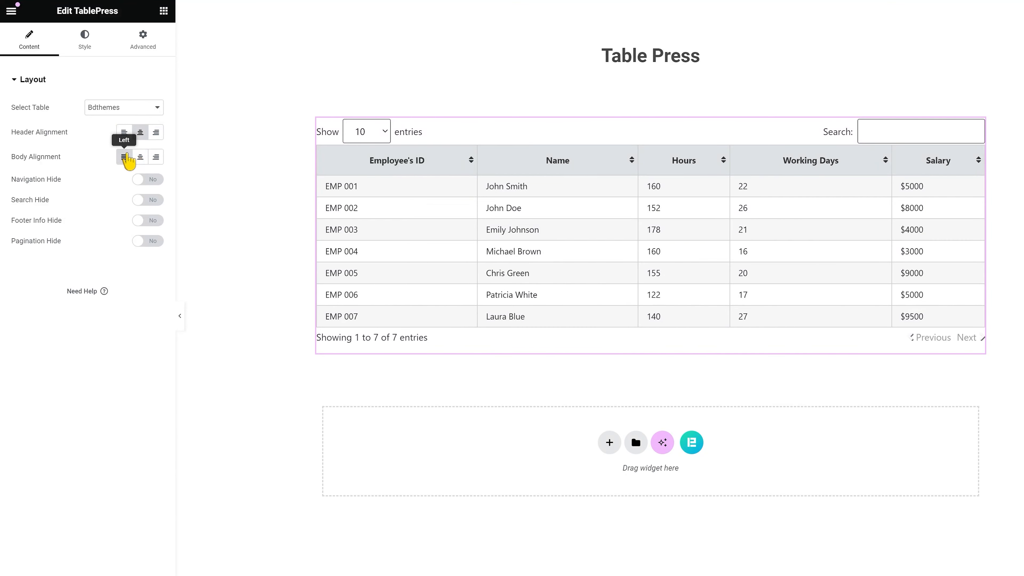
click(155, 157)
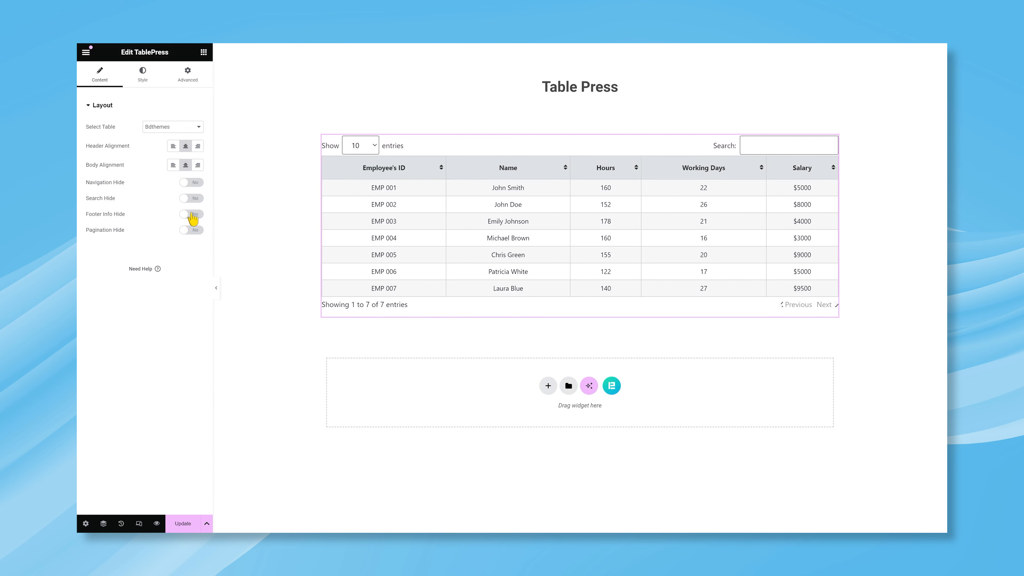
Set Pagination Hide to Yes so the Previous/Next links disappear.
click(190, 229)
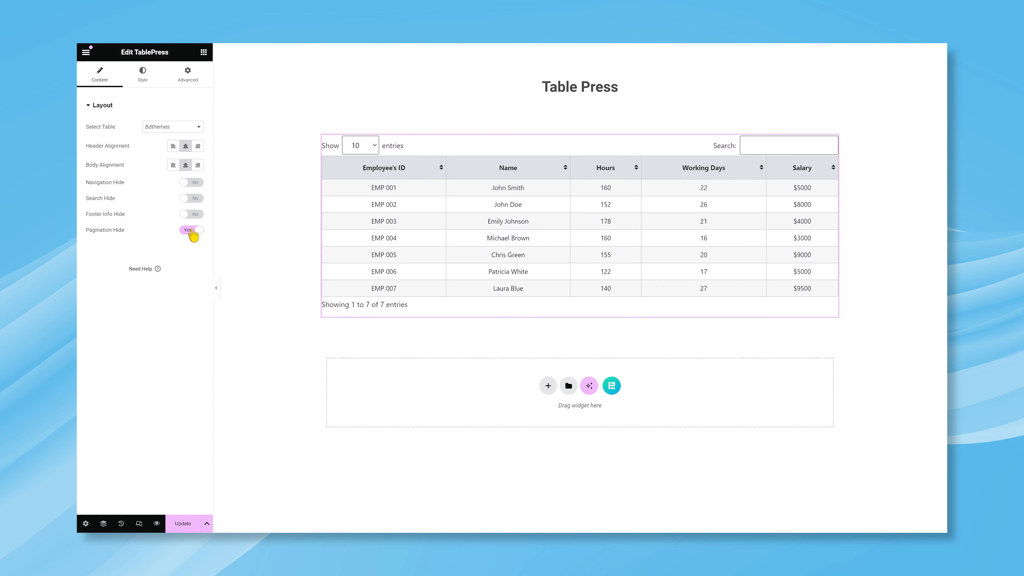
Under Style > Table, apply a dark global colour, Border Style None and border width 0.
click(143, 71)
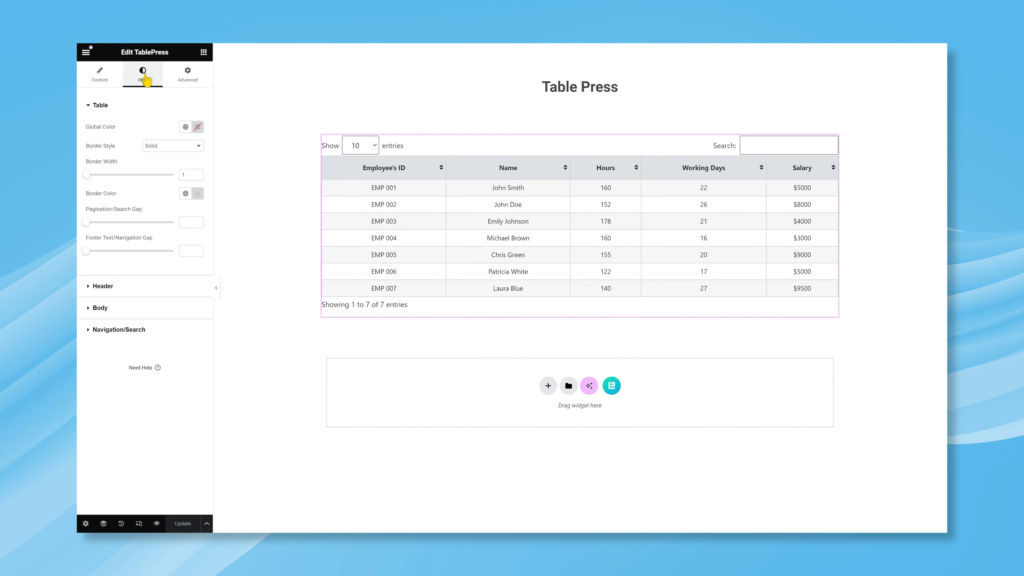
mouse_move(197, 127)
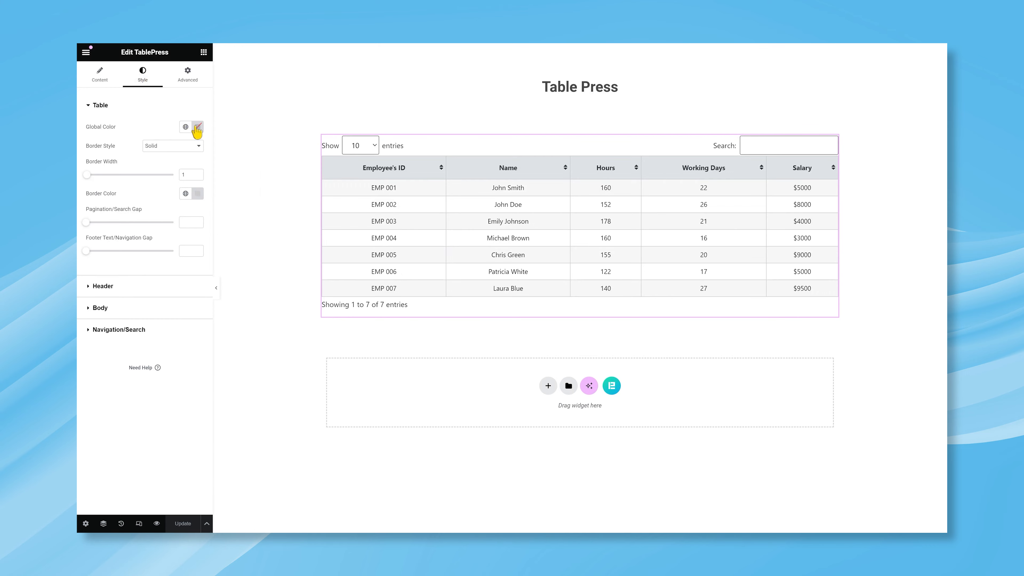
click(196, 127)
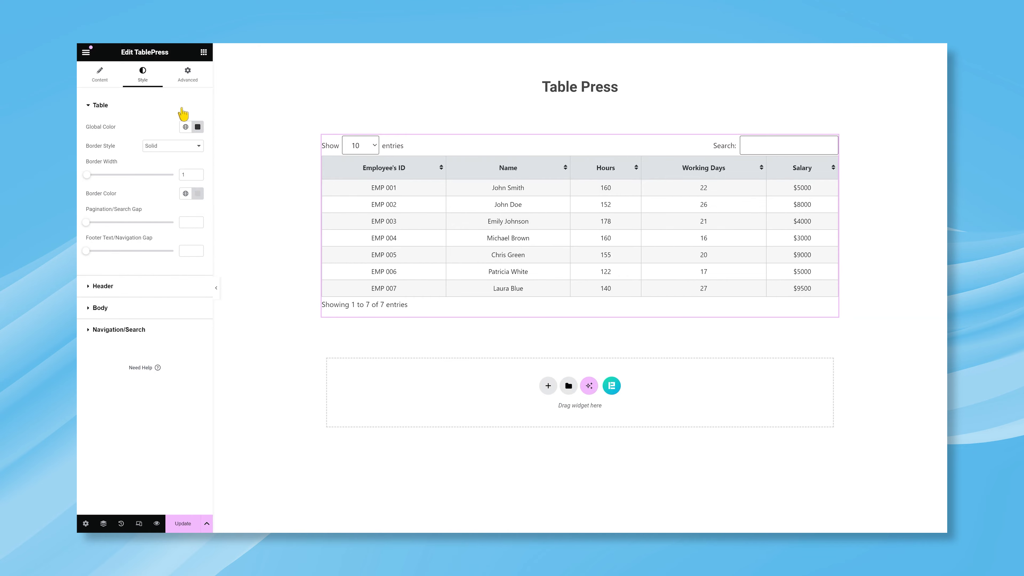
click(172, 146)
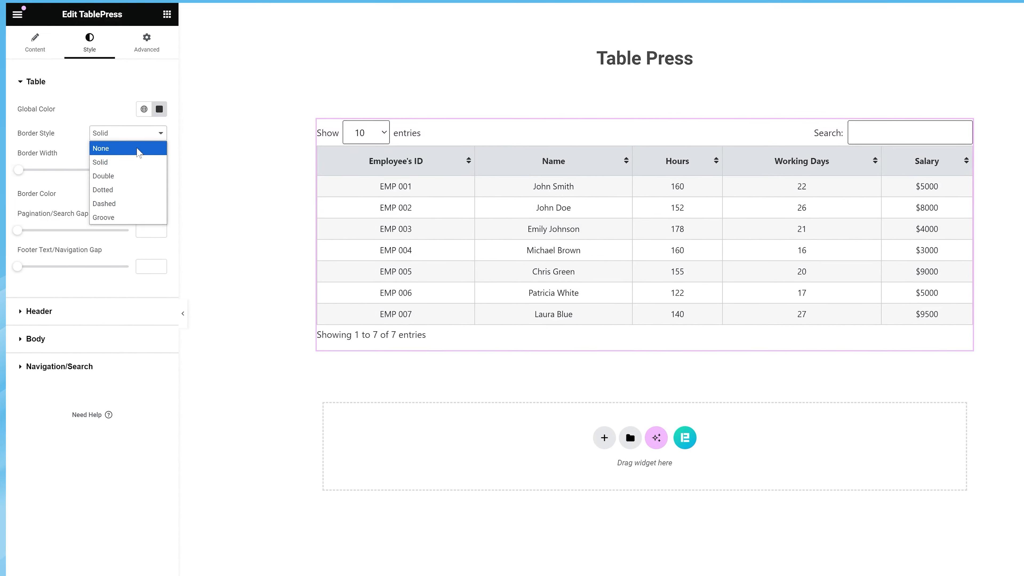
click(102, 148)
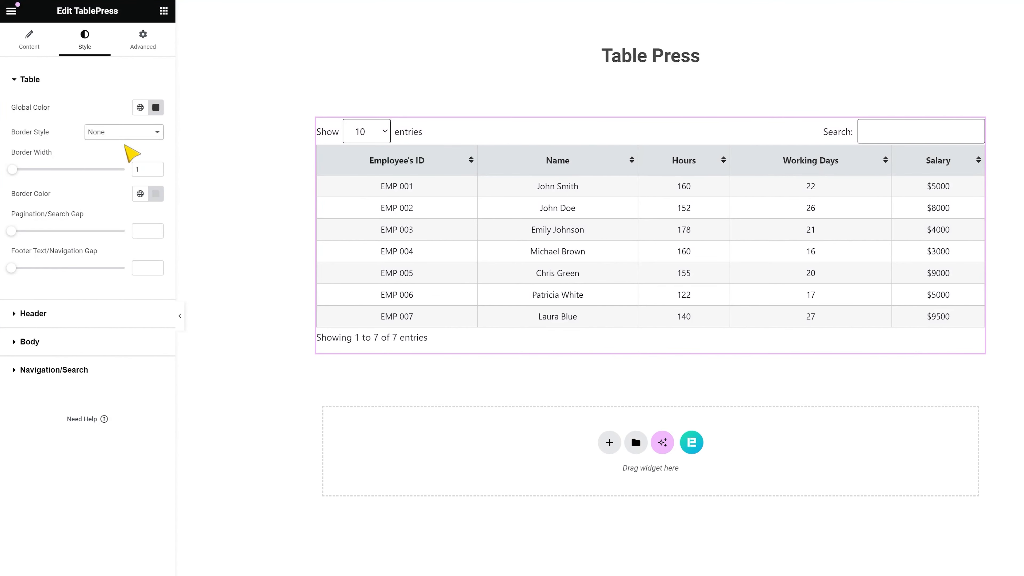
mouse_move(96, 183)
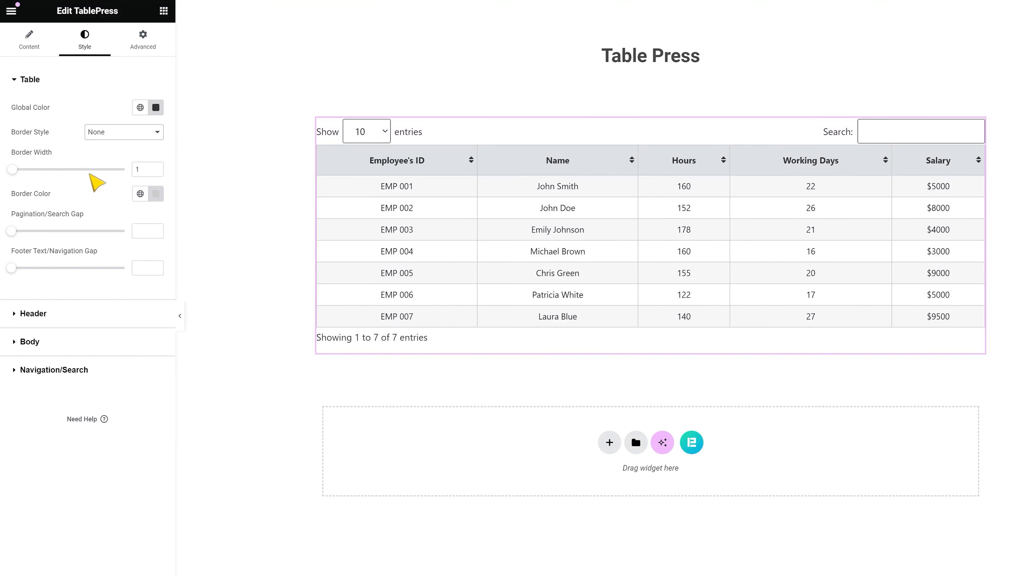
click(147, 169)
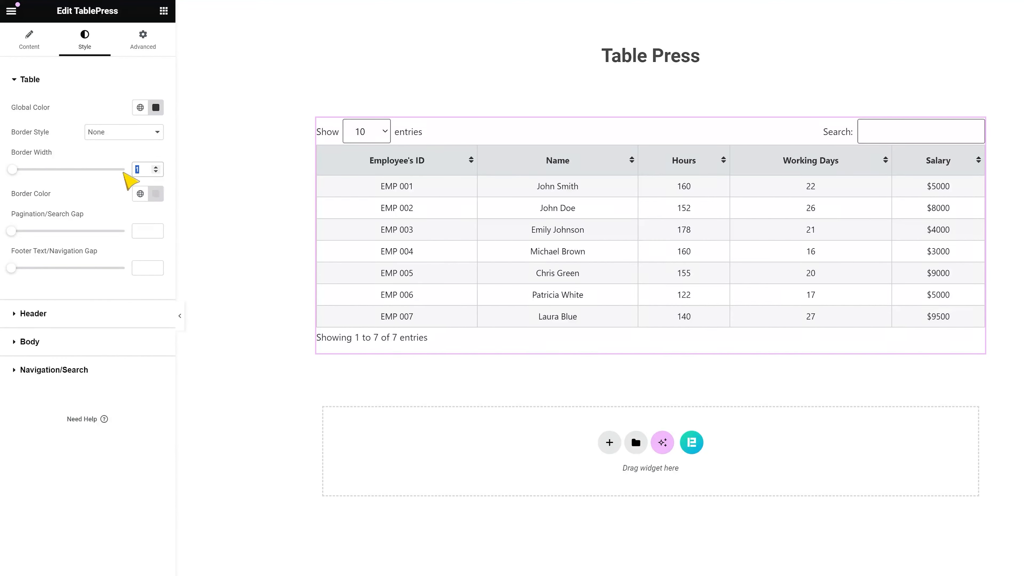
mouse_move(139, 193)
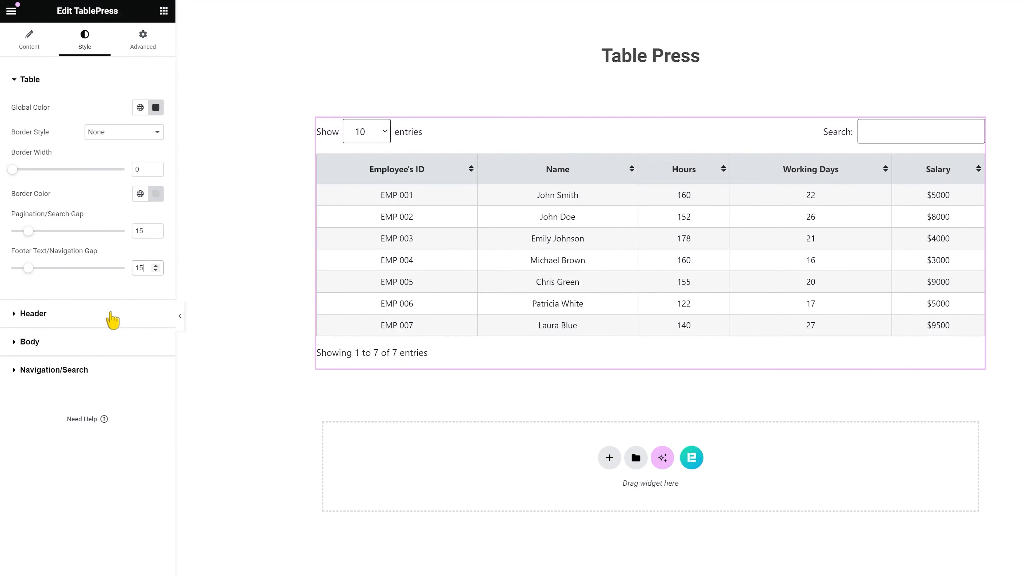
Style the header with a light-blue background, dark blue text and Border Style None.
click(32, 314)
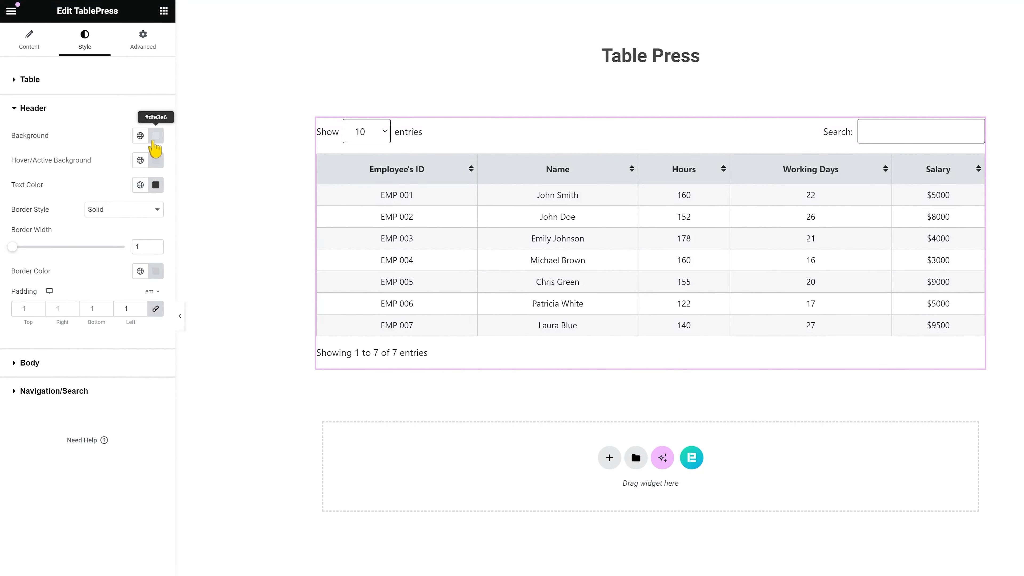
click(139, 136)
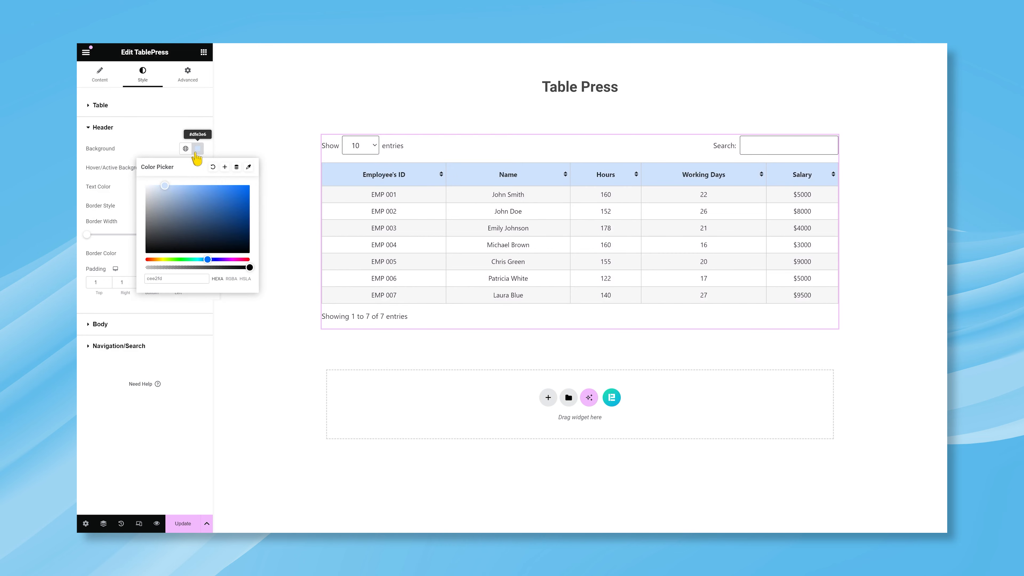
click(195, 148)
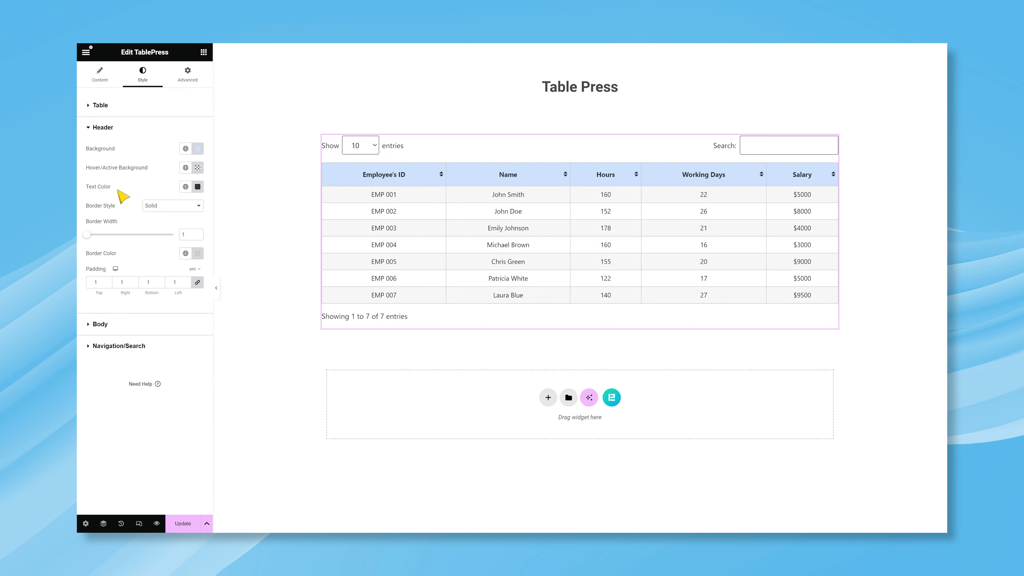
click(197, 186)
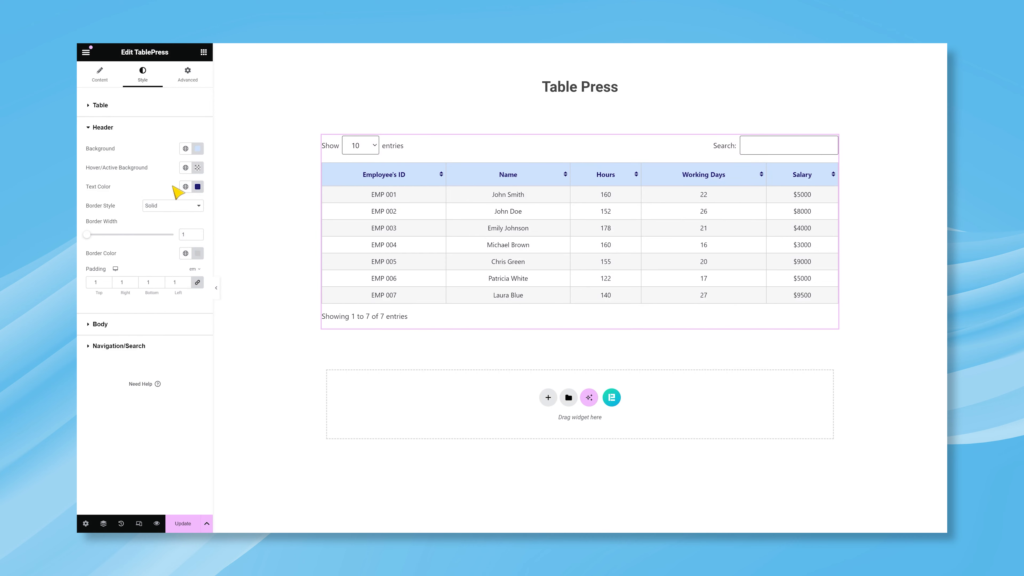
click(172, 205)
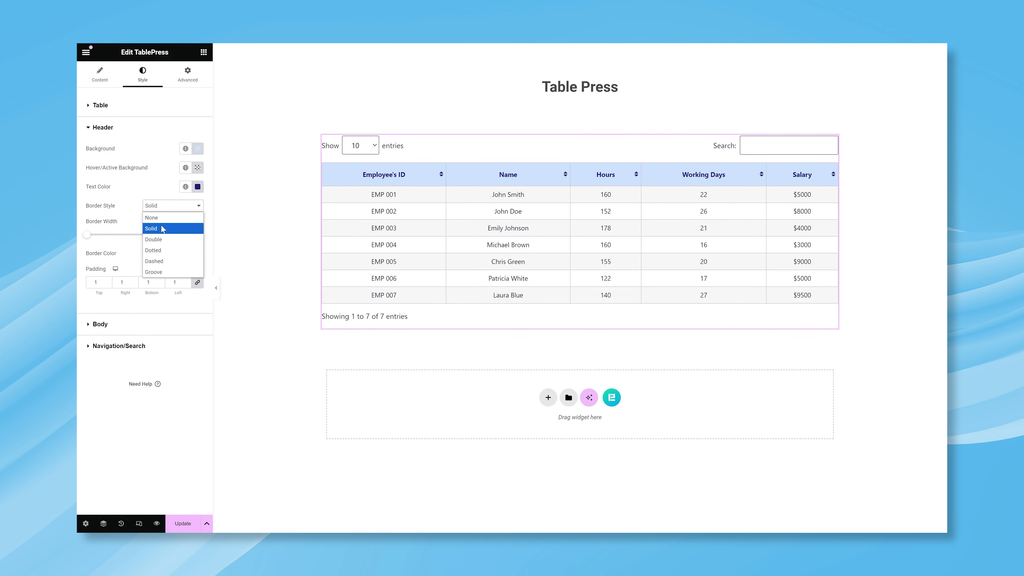
mouse_move(157, 271)
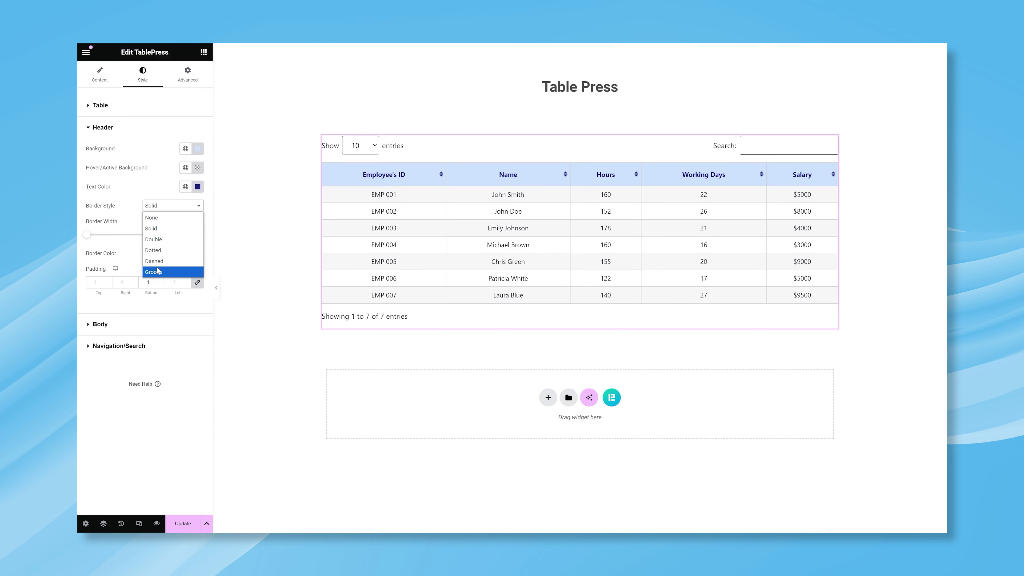
click(151, 217)
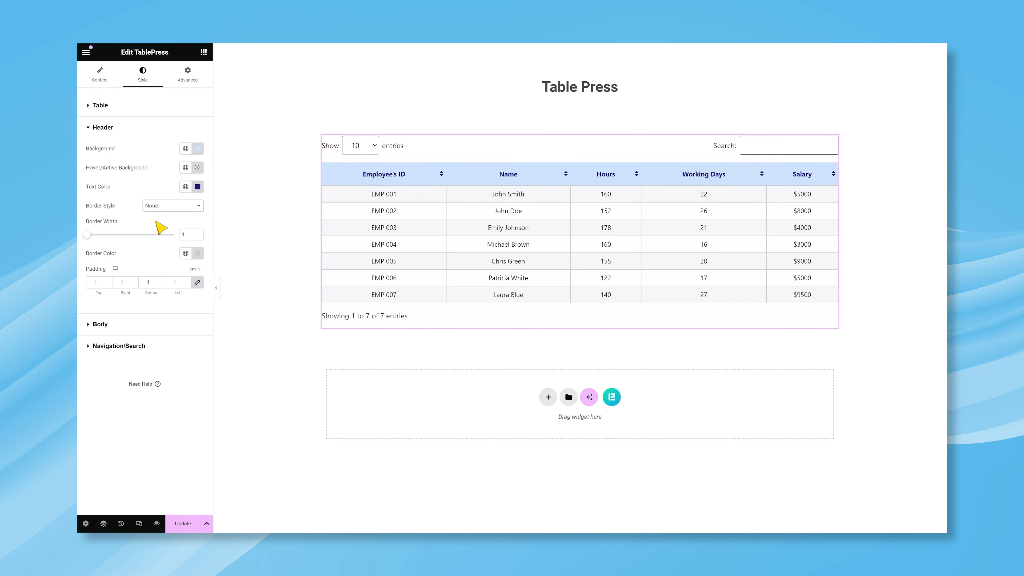
mouse_move(127, 241)
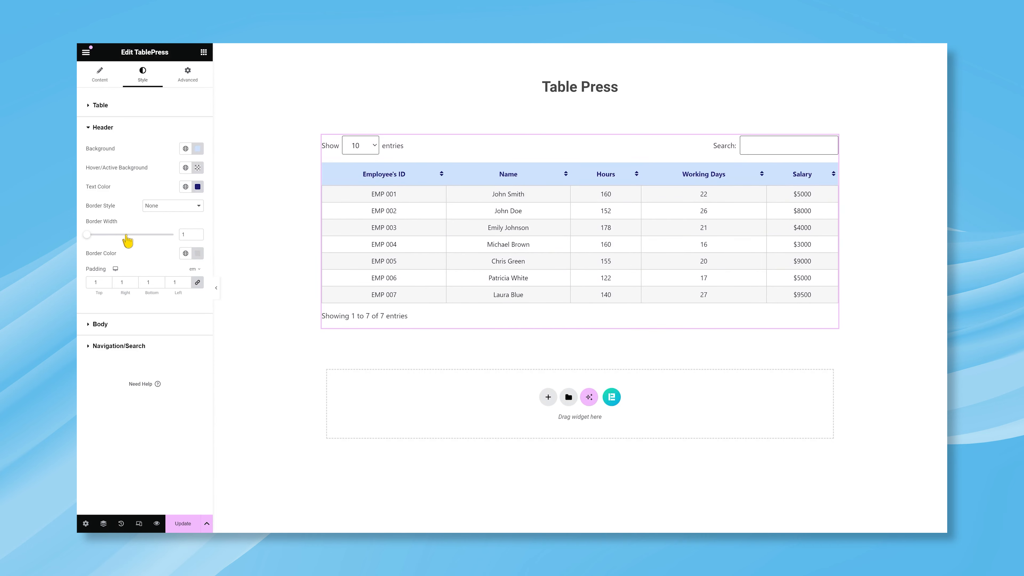
mouse_move(115, 269)
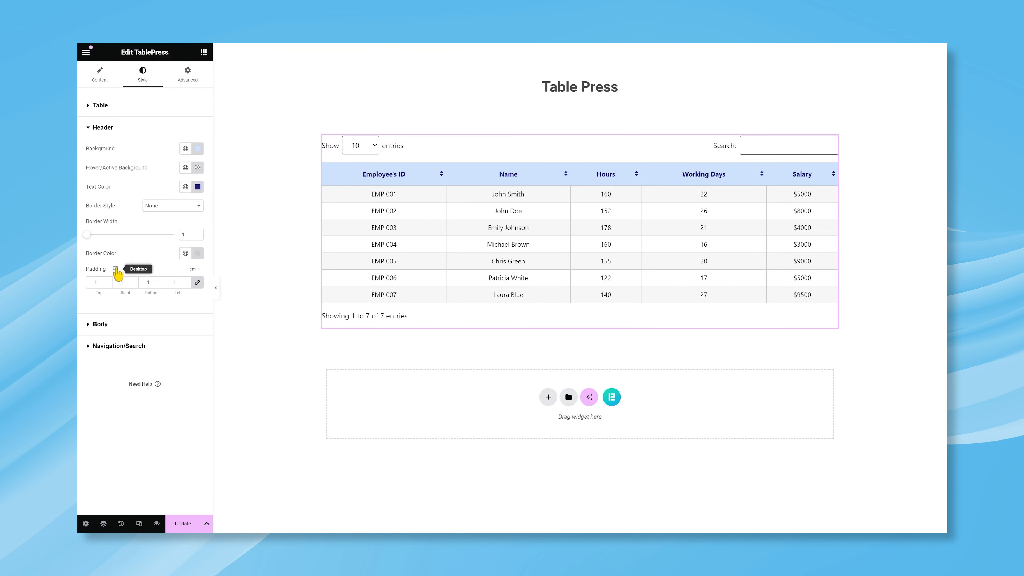
mouse_move(98, 282)
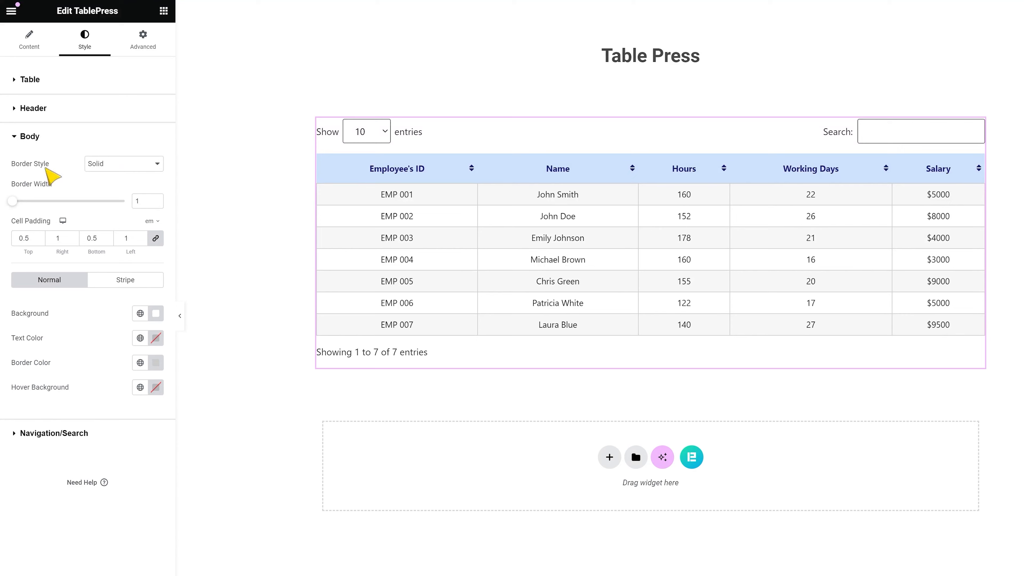
Make body cells borderless with cell padding set to 15 px.
click(123, 163)
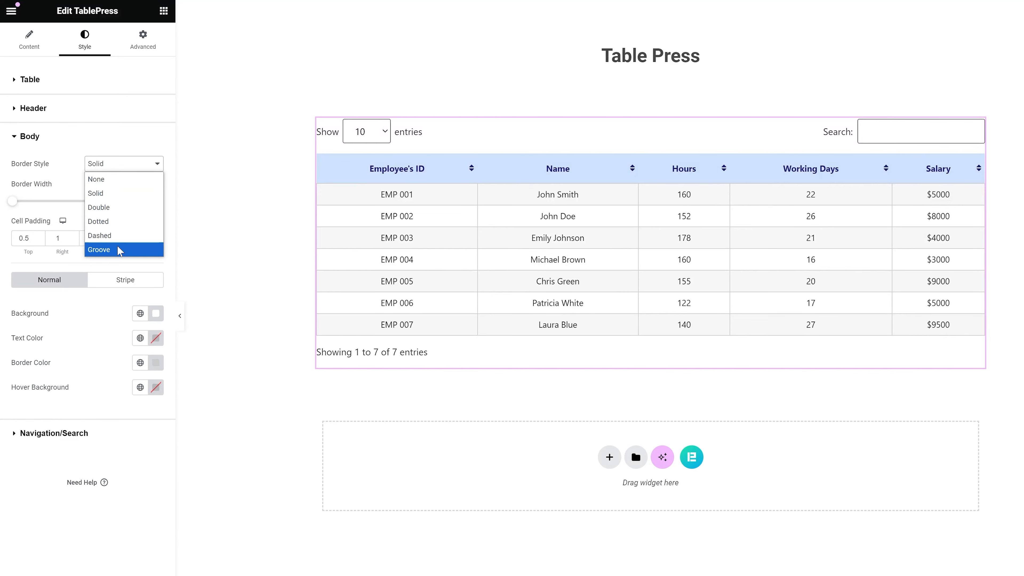
click(96, 179)
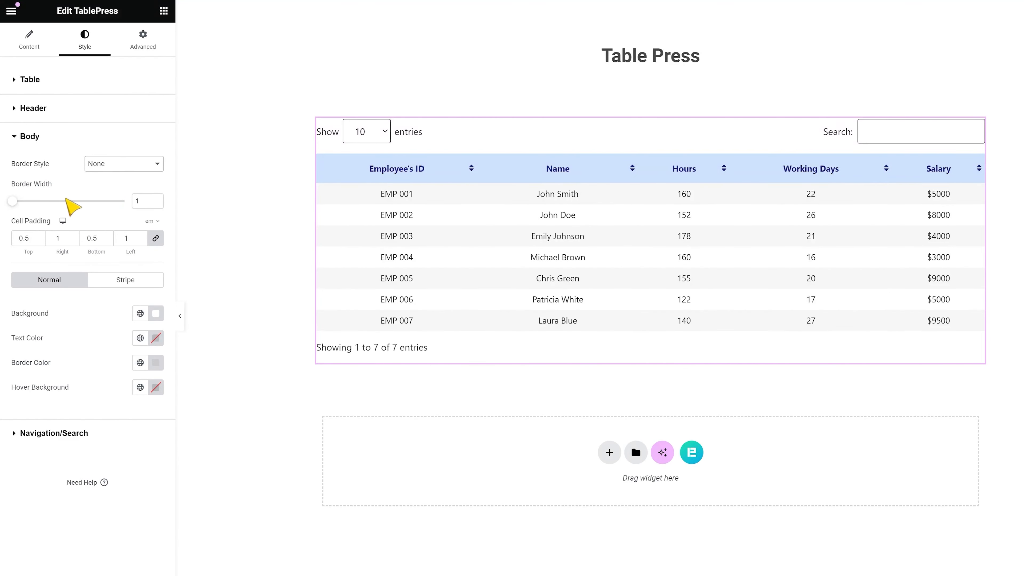
mouse_move(151, 220)
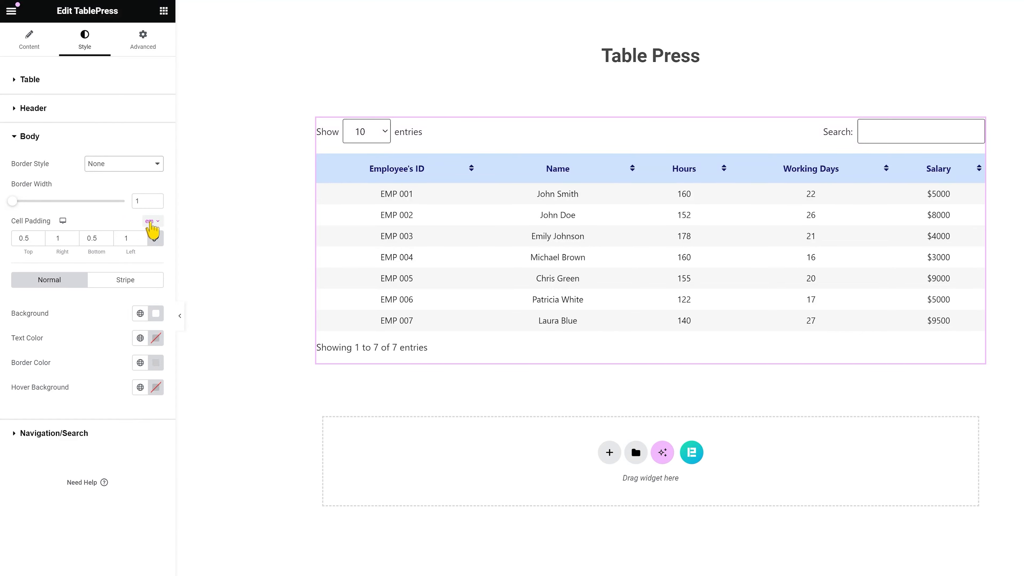
click(152, 220)
text(15)
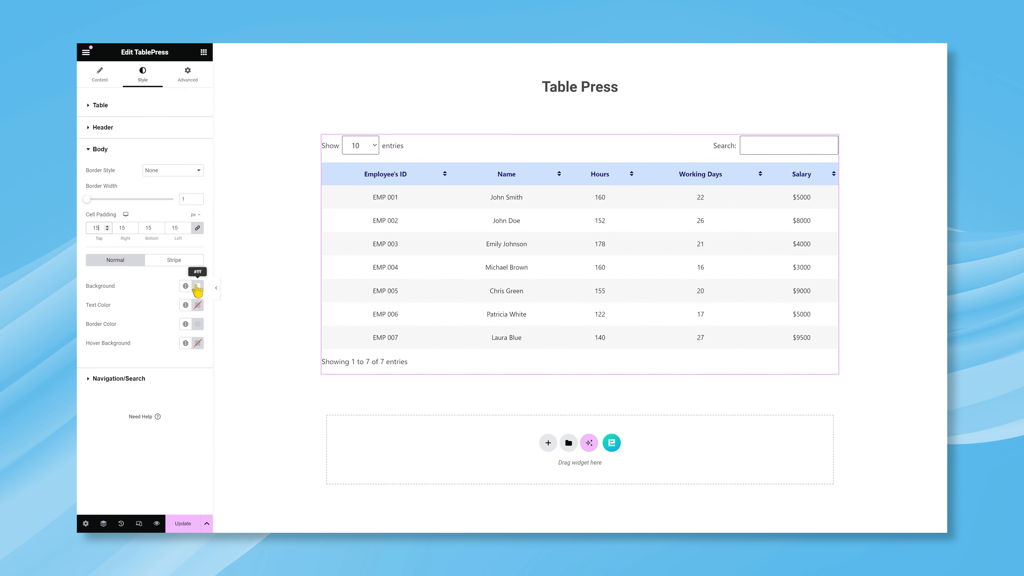
Colour body rows light blue with black text and stripe rows white.
click(198, 286)
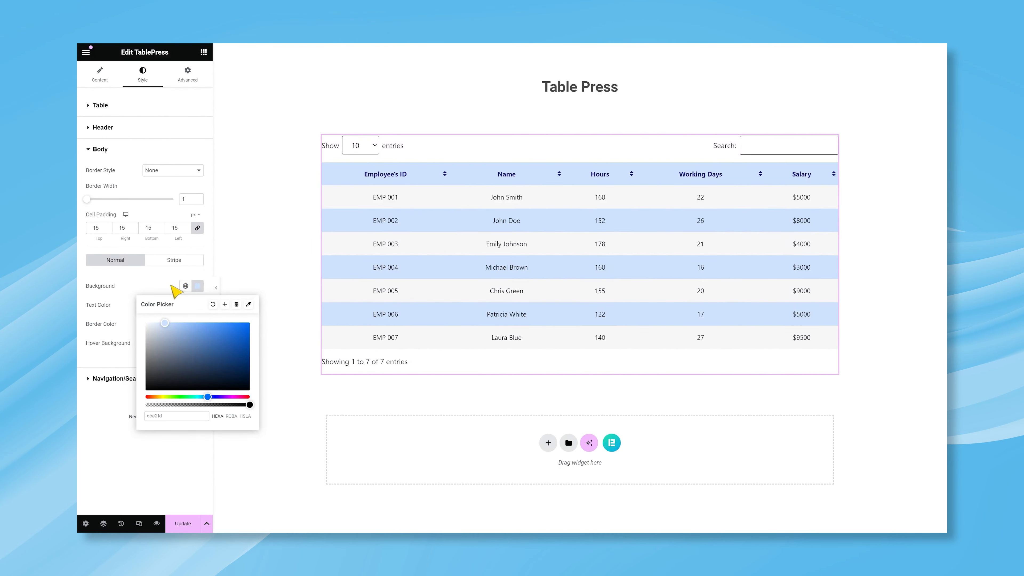
click(197, 305)
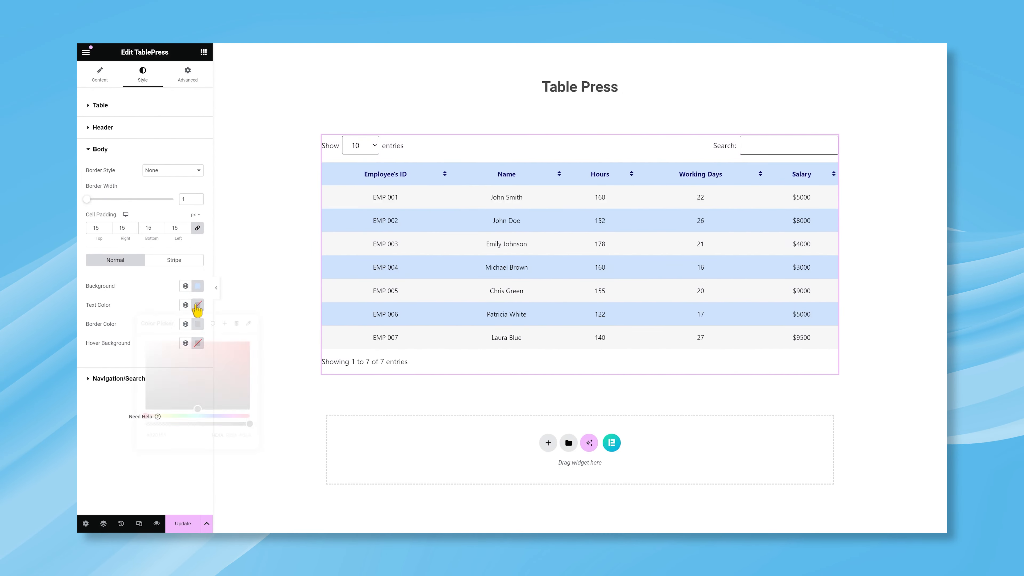
click(197, 304)
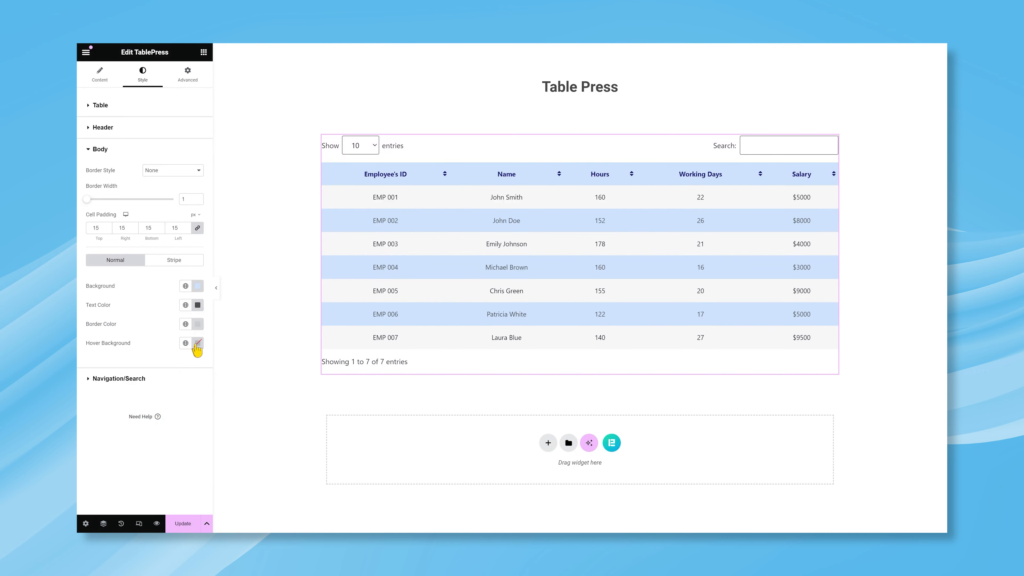
click(198, 279)
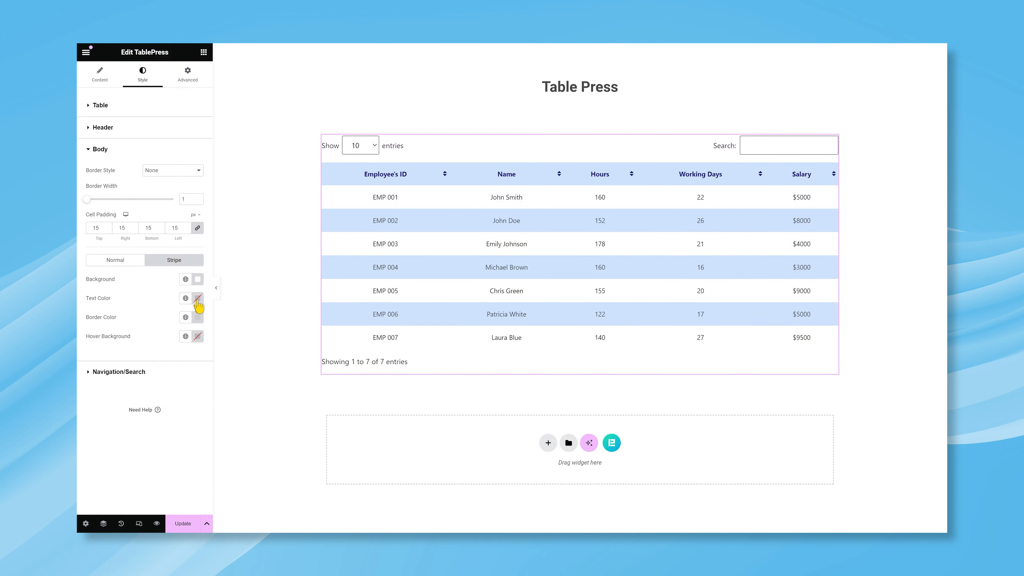
click(198, 299)
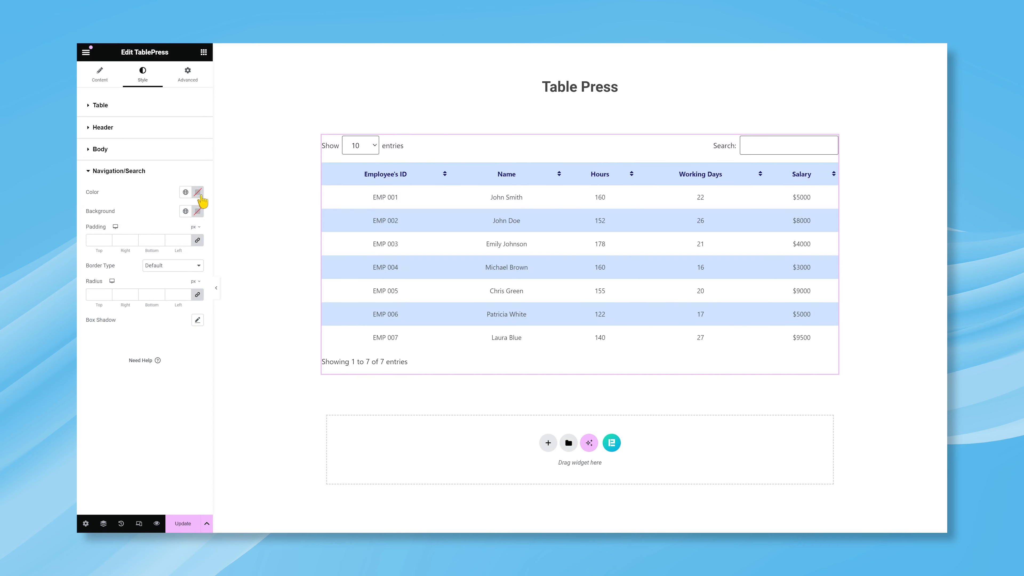
Apply a dark text colour to the table's navigation and search elements.
click(197, 192)
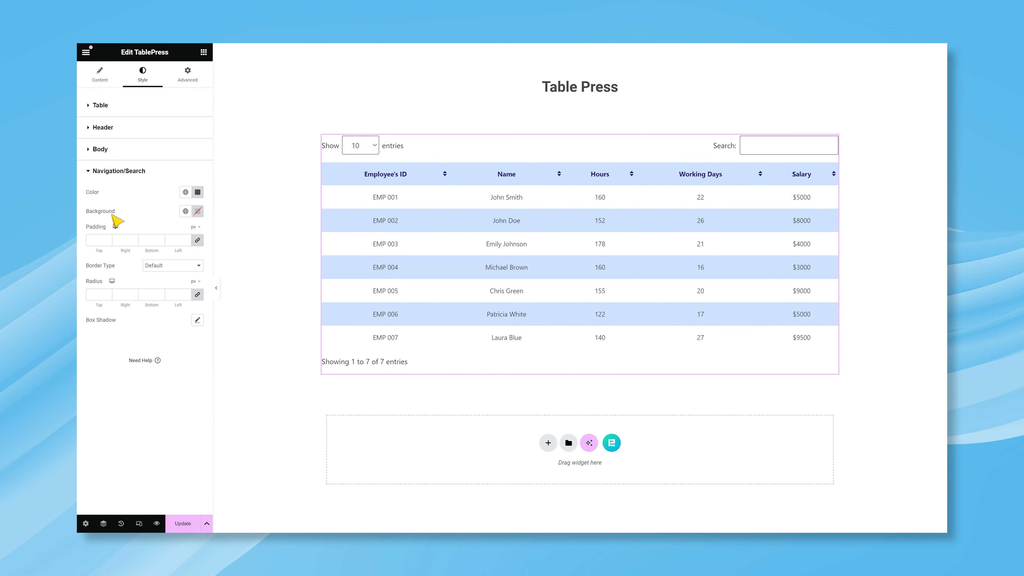
mouse_move(151, 237)
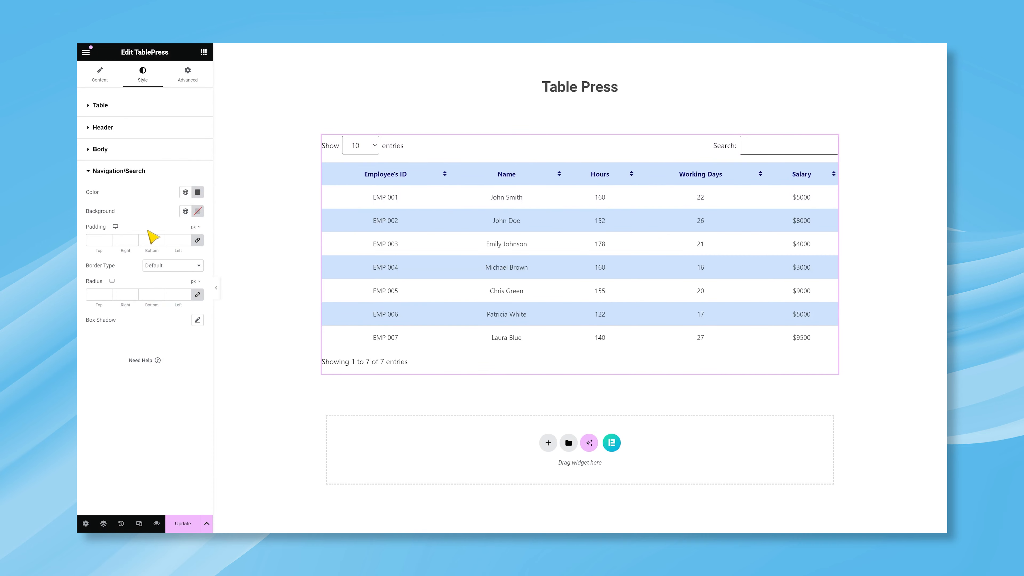
mouse_move(162, 270)
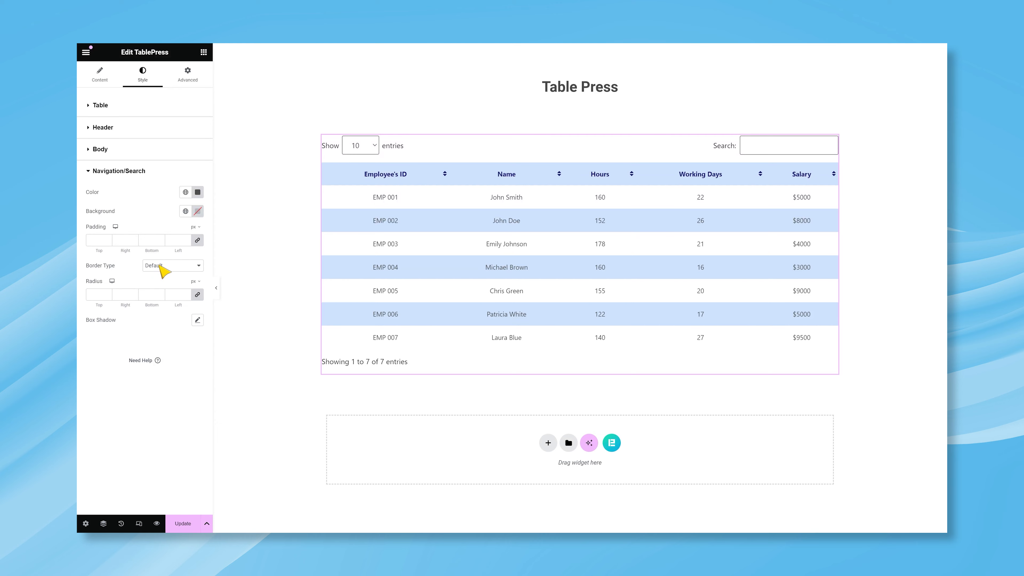
mouse_move(195, 320)
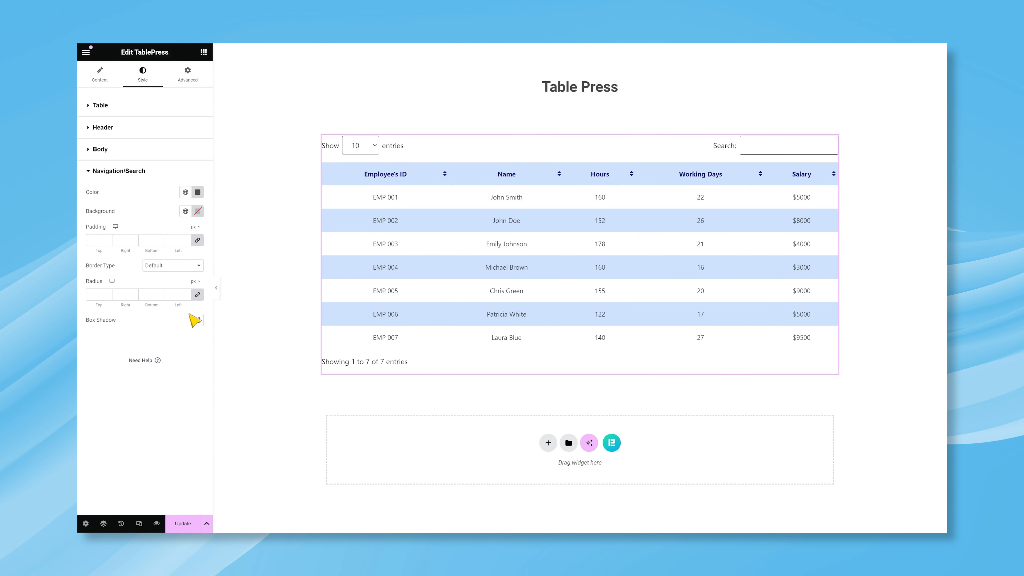